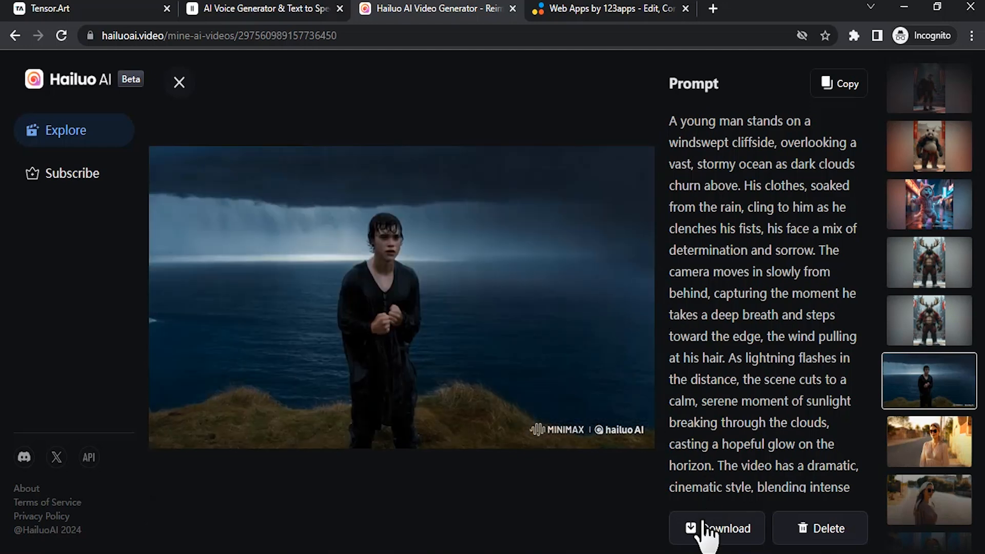
# Step: Download the stormy cliffside video as an MP4 and switch to the ElevenLabs tab
pyautogui.click(716, 527)
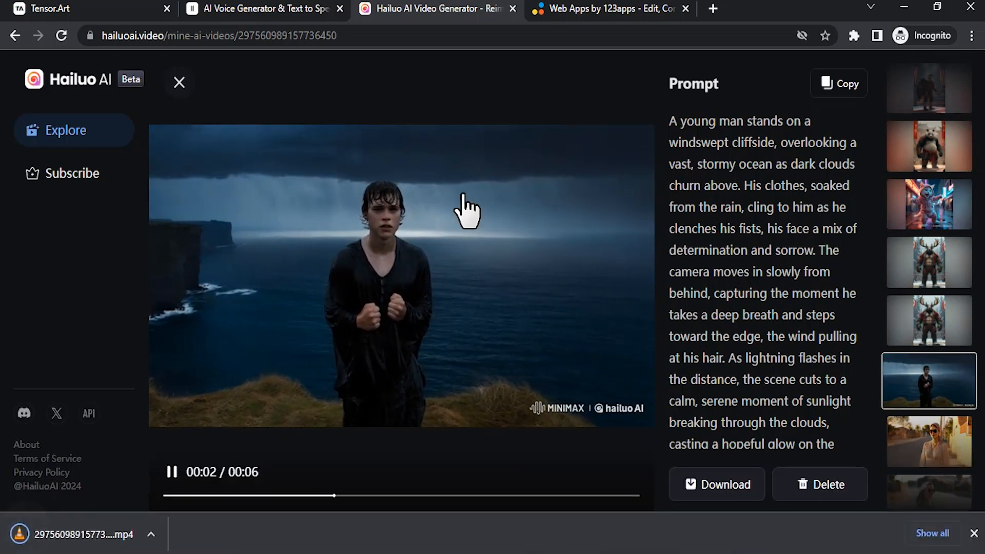
pyautogui.click(263, 9)
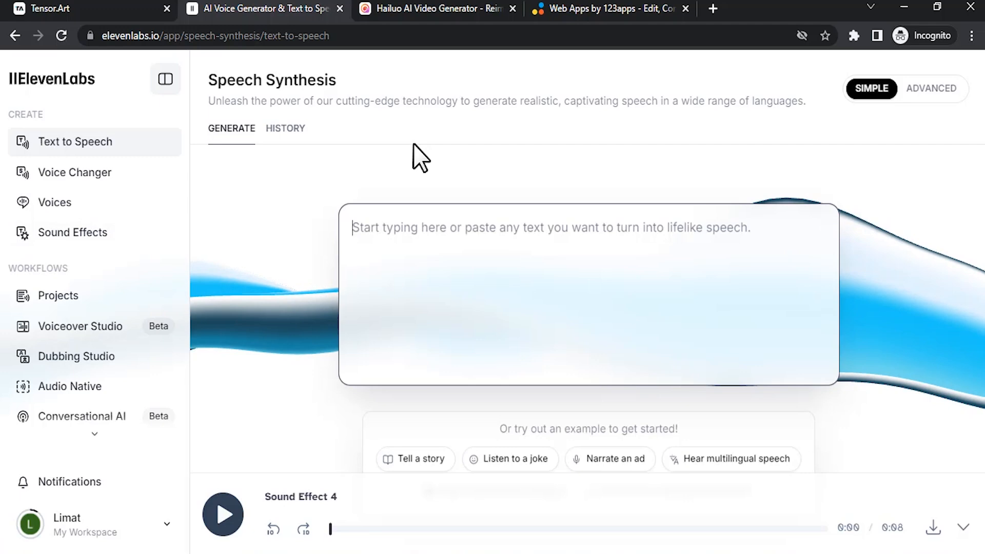
pyautogui.moveTo(72, 233)
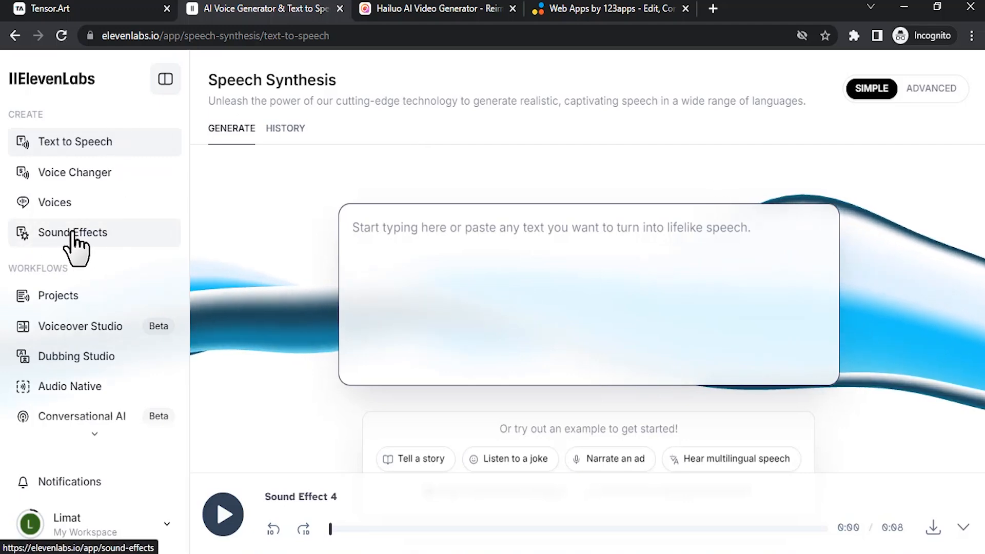
# Step: Generate 'sea sound' effects and set the generation duration to 6.2 seconds
pyautogui.click(437, 8)
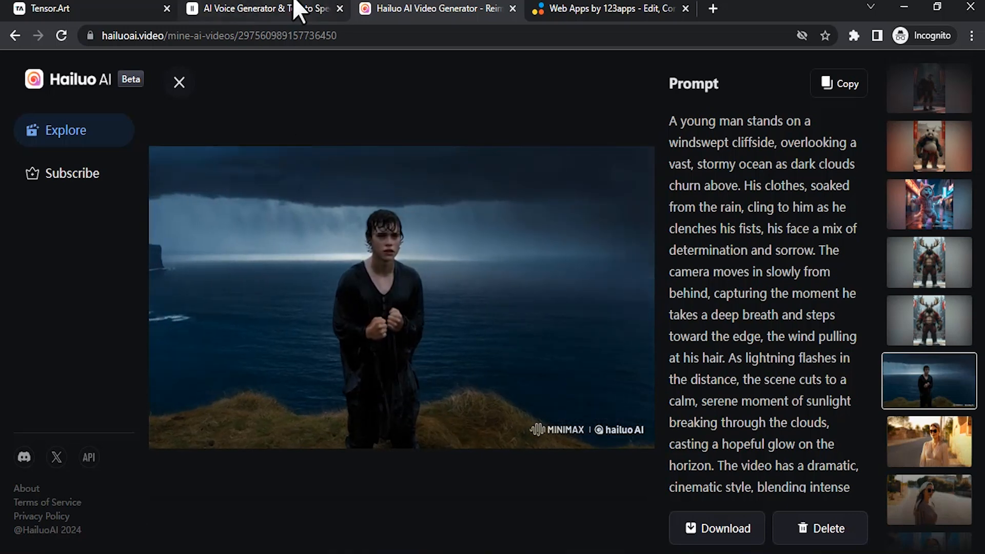
pyautogui.click(264, 9)
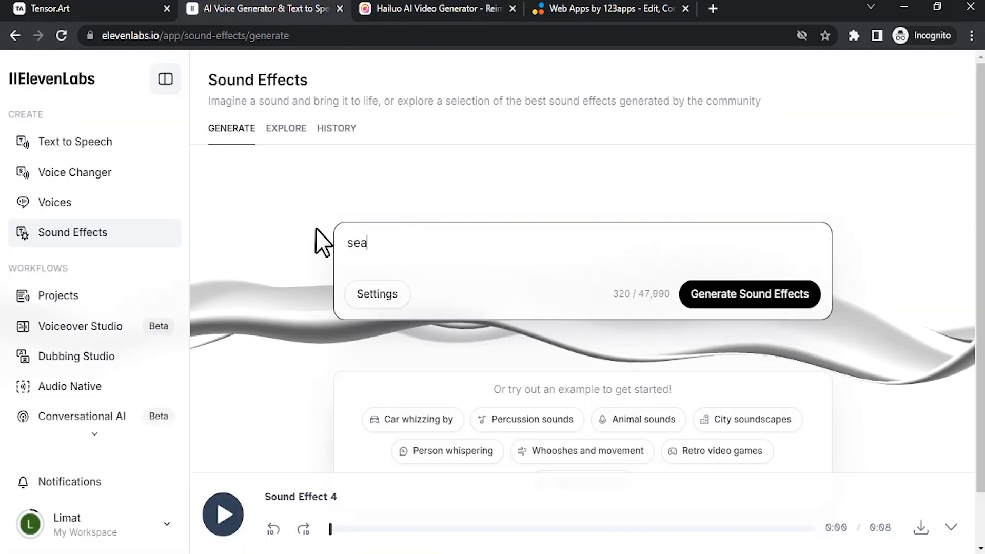
pyautogui.write('sound')
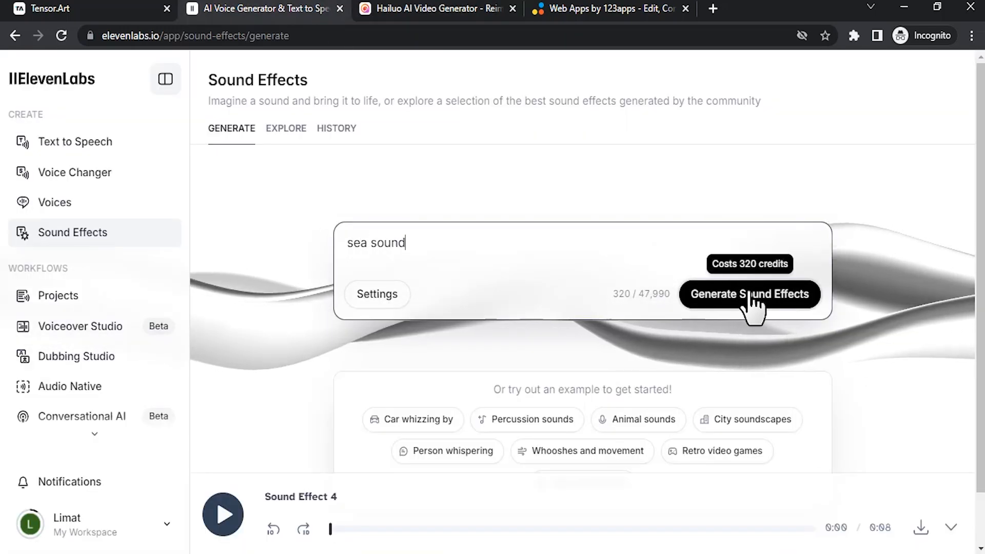
pyautogui.click(748, 294)
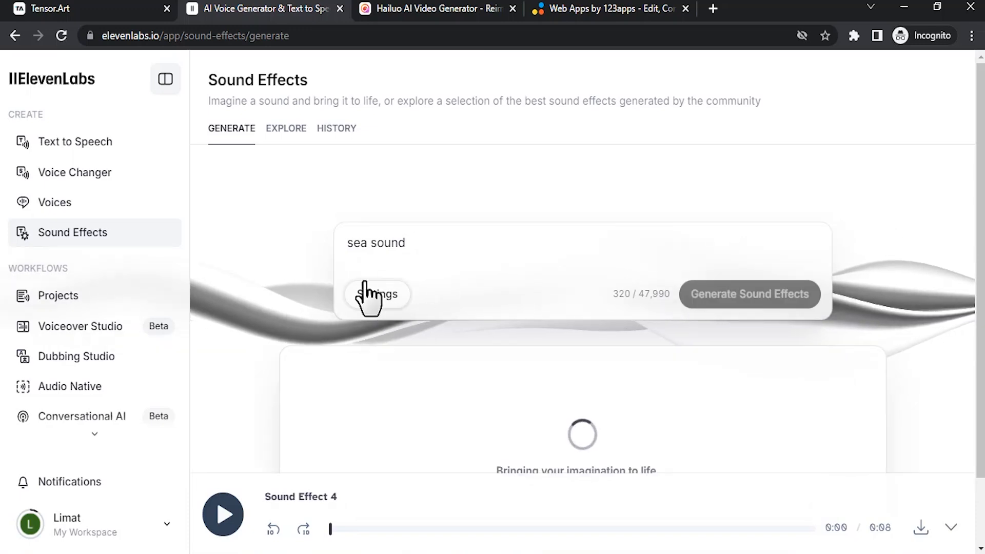
pyautogui.click(376, 294)
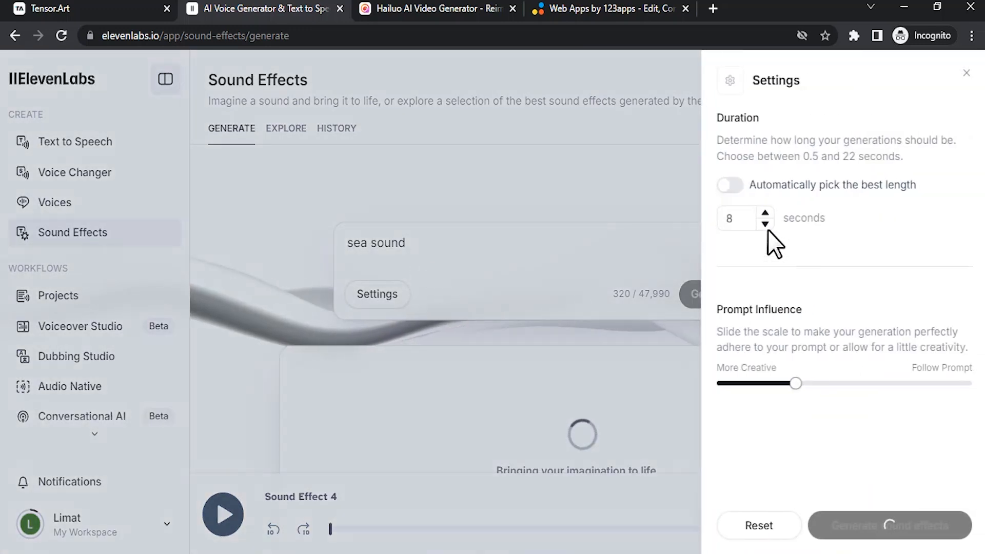
pyautogui.moveTo(797, 225)
pyautogui.write('7.8')
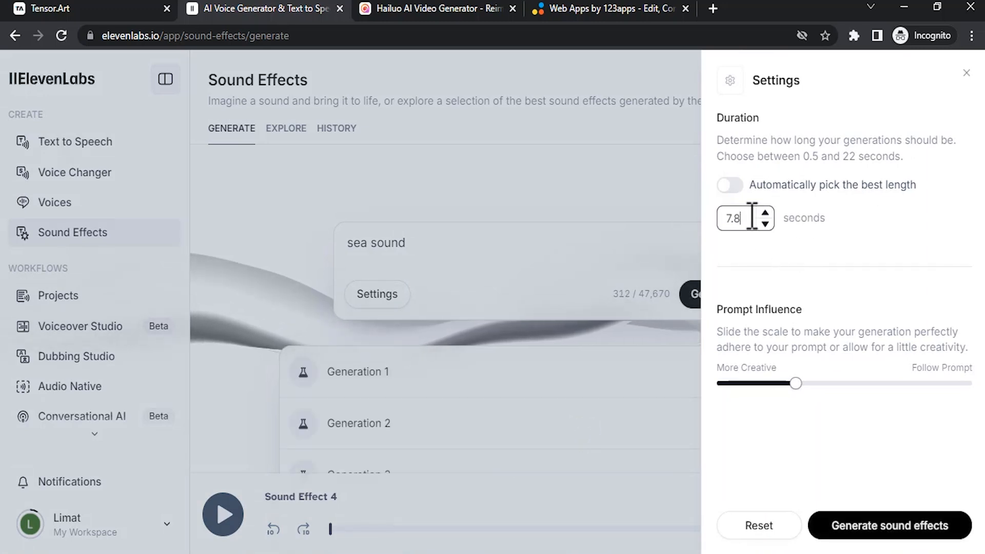
pyautogui.write('6.2')
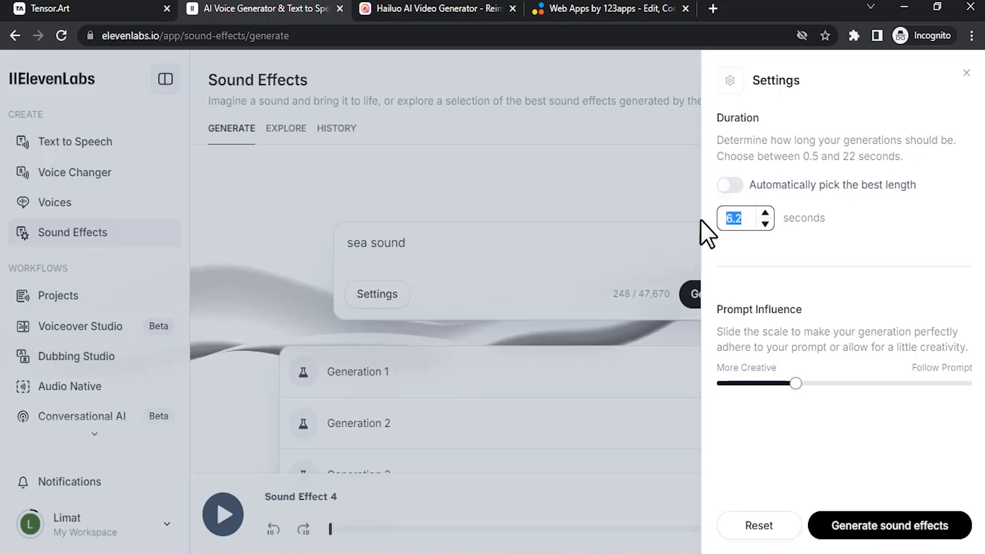
# Step: Close the settings and preview the second sea sound generation
pyautogui.click(967, 72)
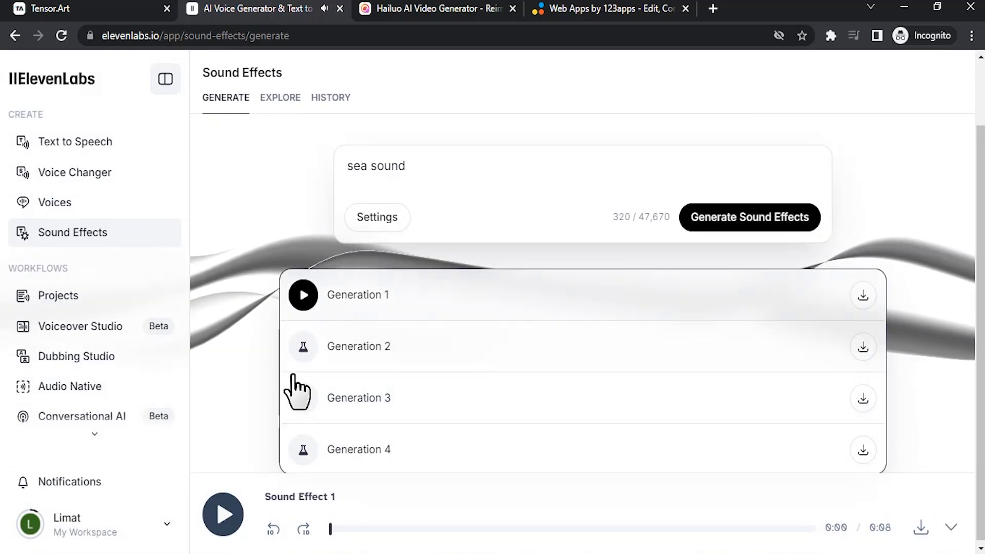
pyautogui.moveTo(320, 358)
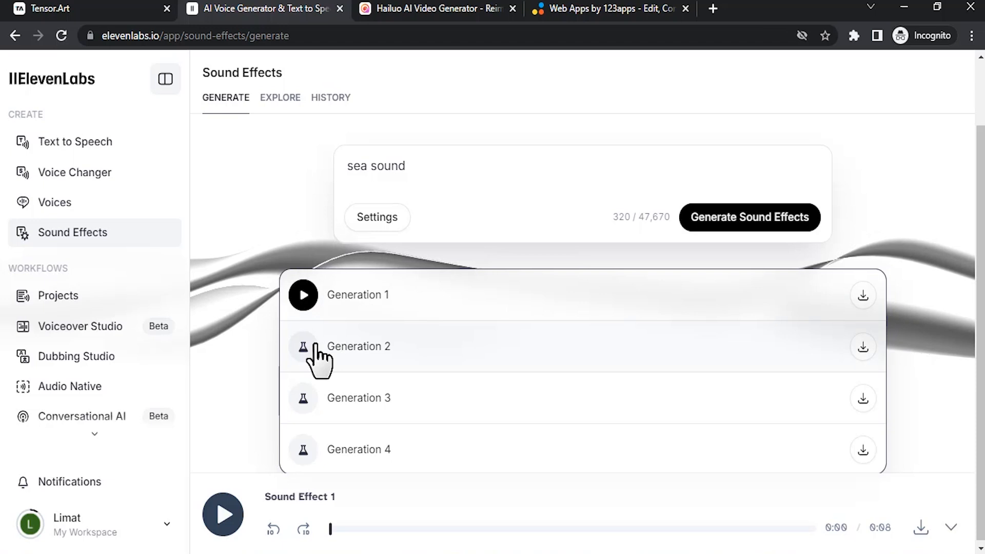
pyautogui.click(303, 346)
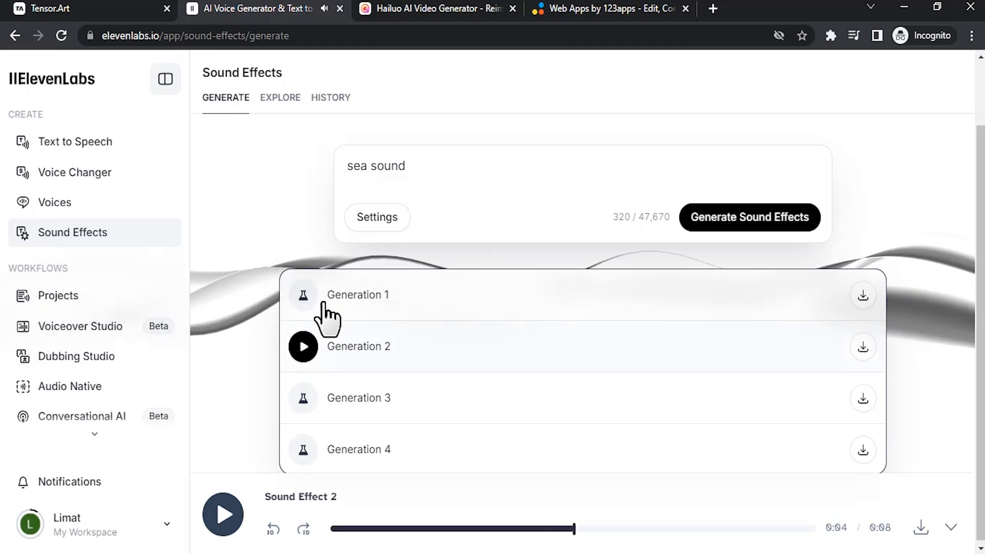
pyautogui.click(862, 295)
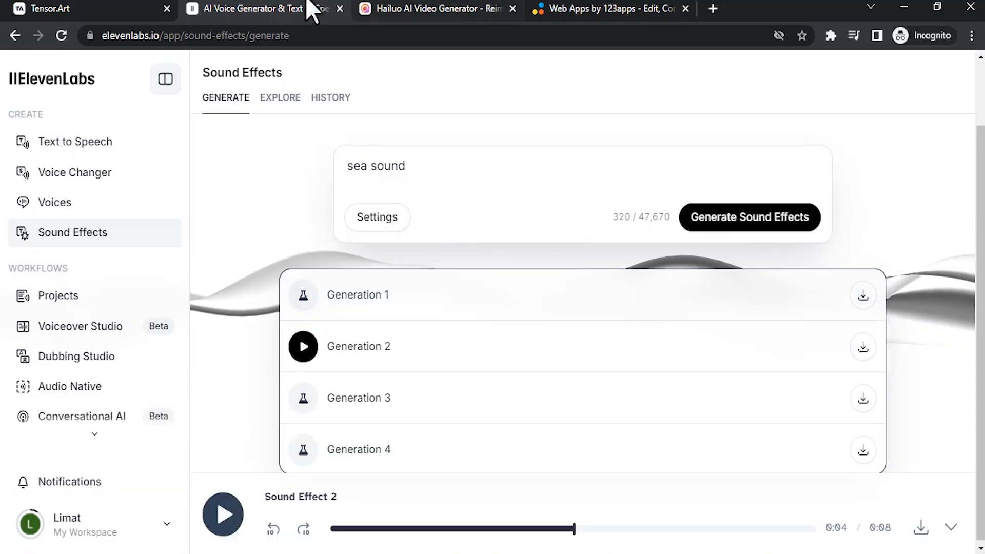
# Step: Replace the prompt with 'lightning' and set the effect duration to 3 seconds
pyautogui.doubleClick(375, 167)
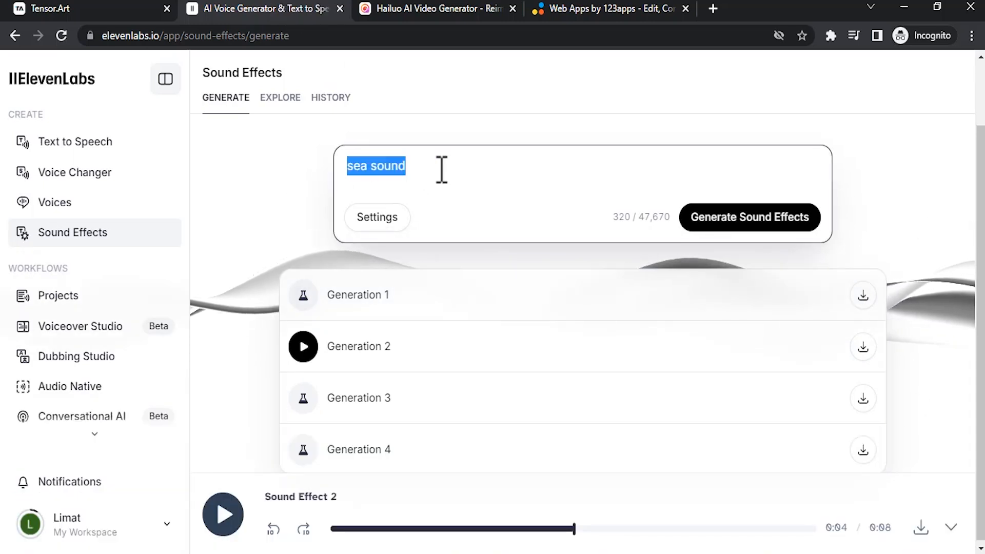
pyautogui.write('lightning')
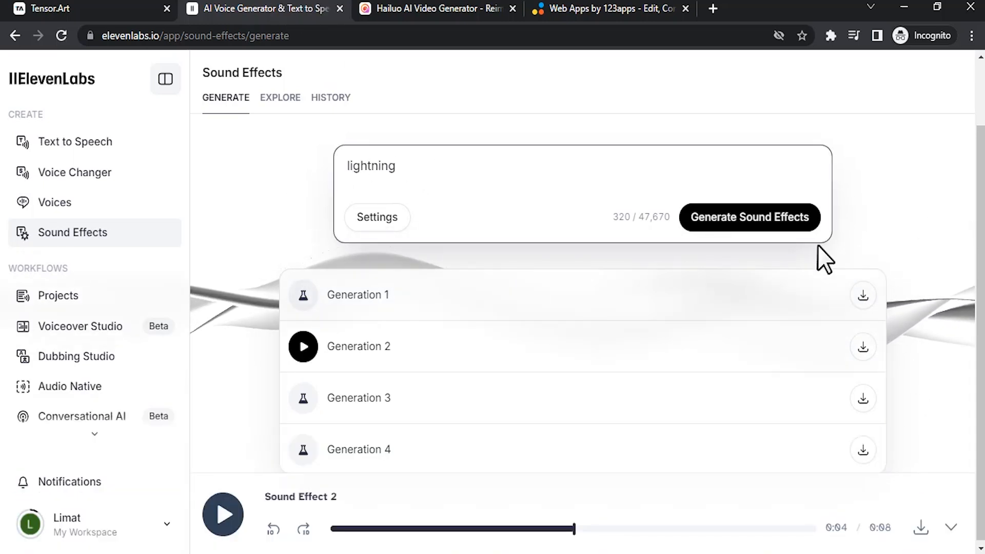
pyautogui.click(377, 217)
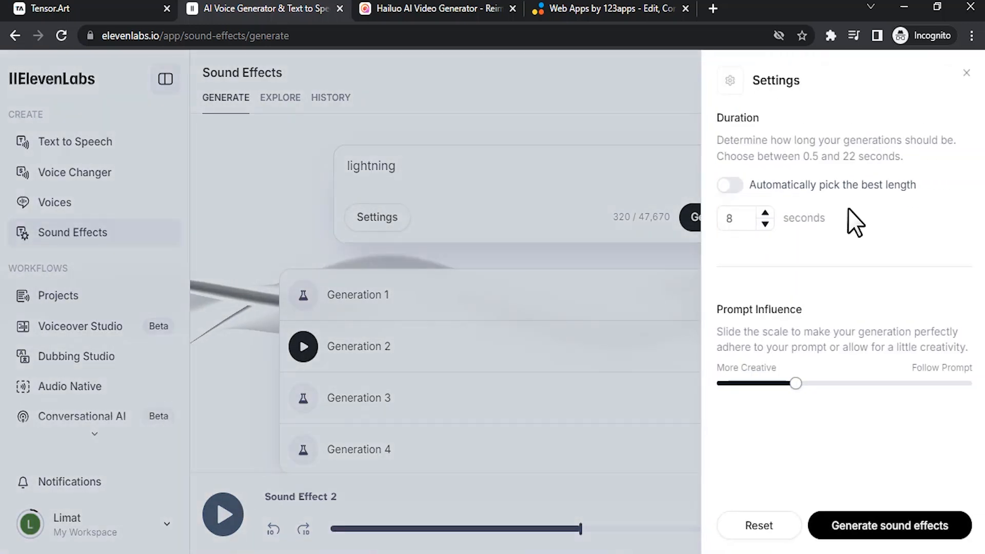
pyautogui.click(764, 223)
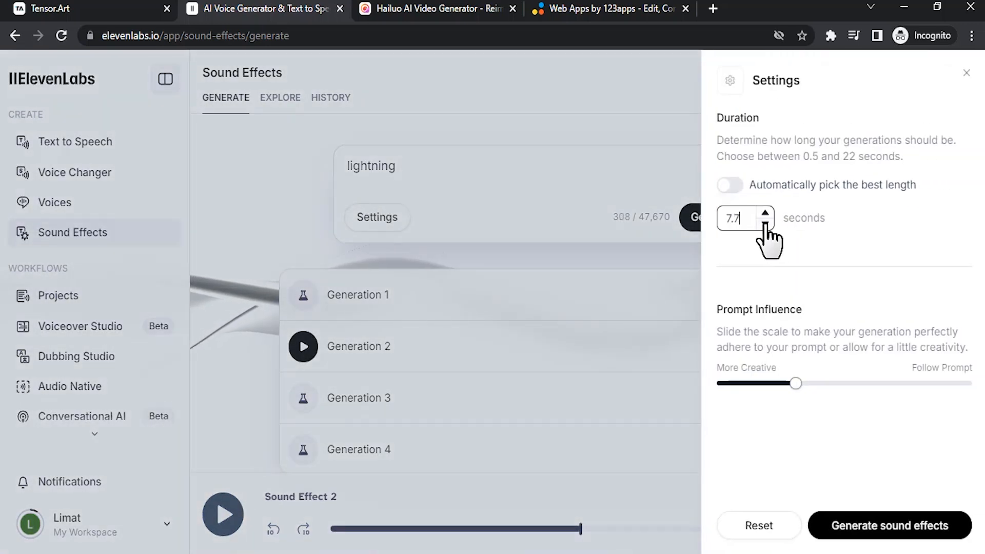
pyautogui.click(765, 224)
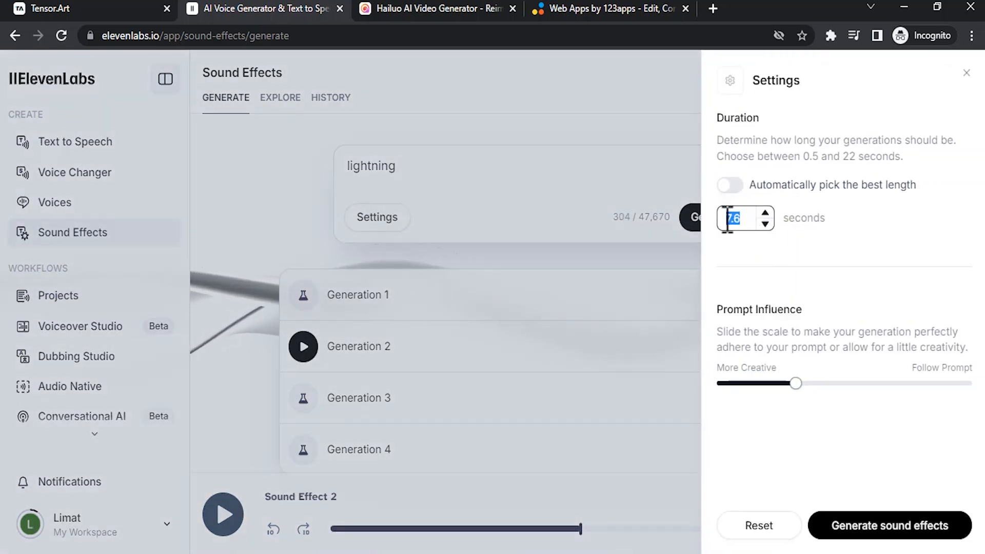
pyautogui.write('2')
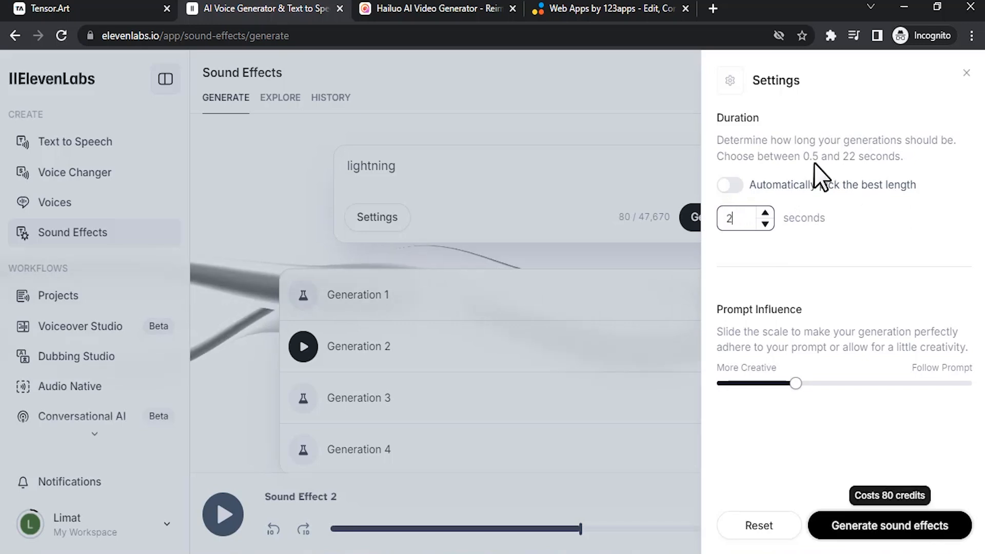
pyautogui.moveTo(828, 201)
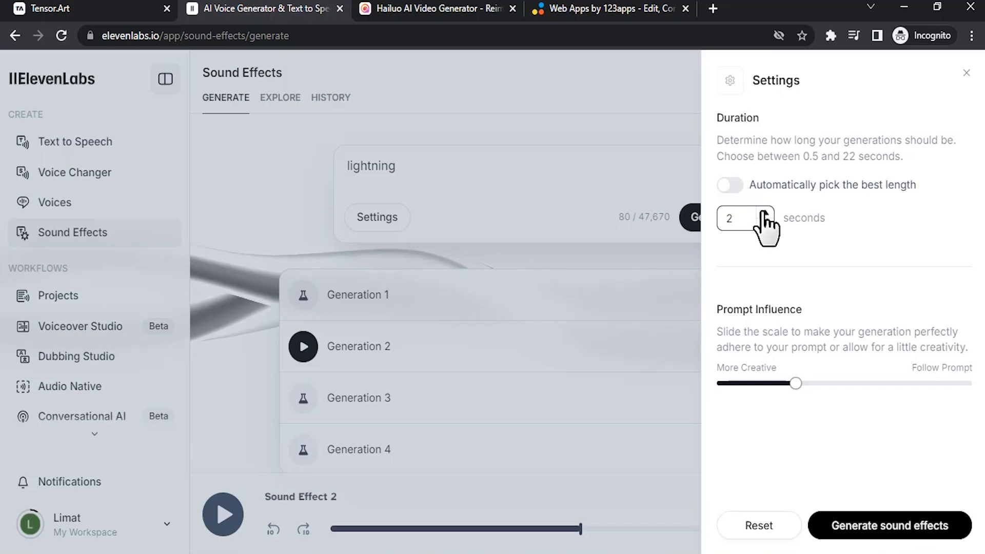
pyautogui.click(765, 213)
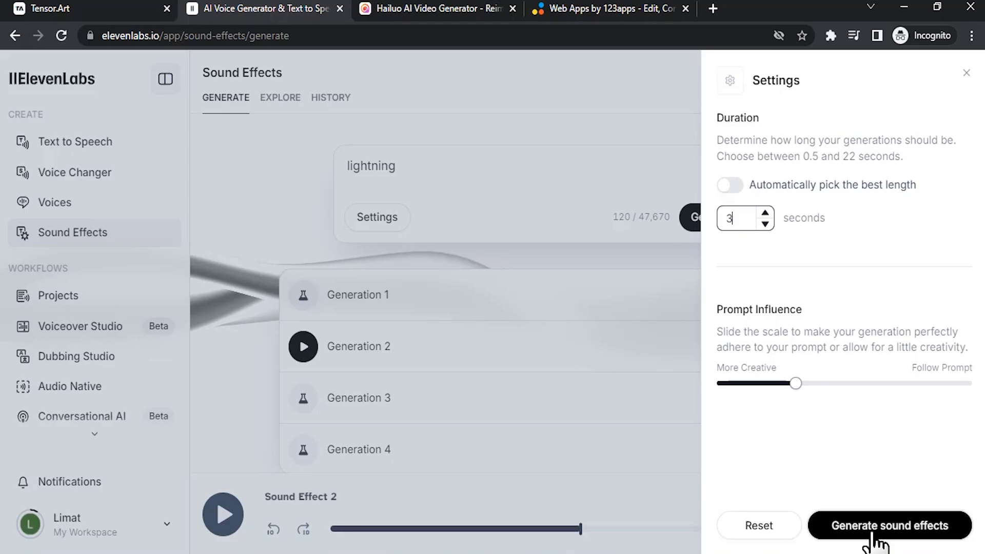
# Step: Generate the lightning effects and preview Generation 2
pyautogui.click(303, 345)
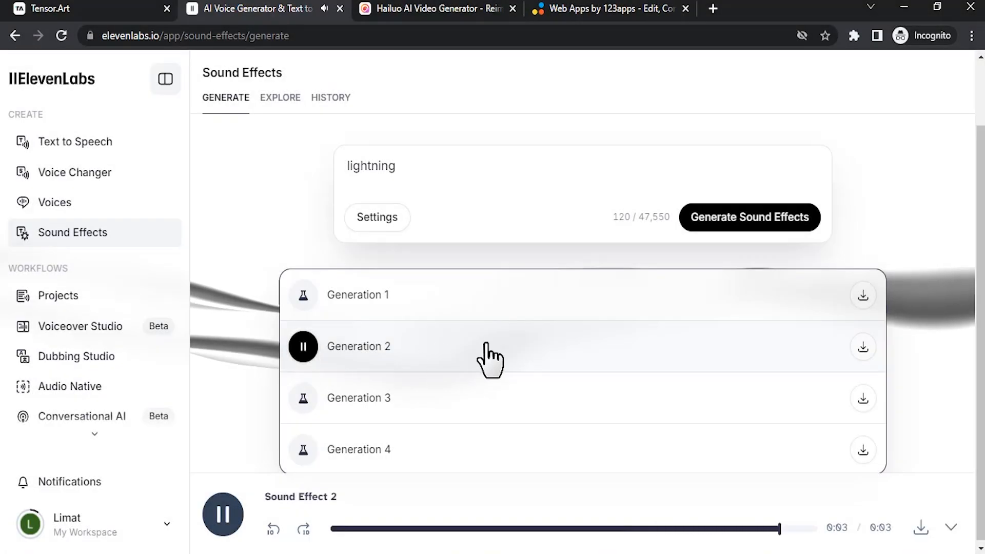
pyautogui.click(303, 346)
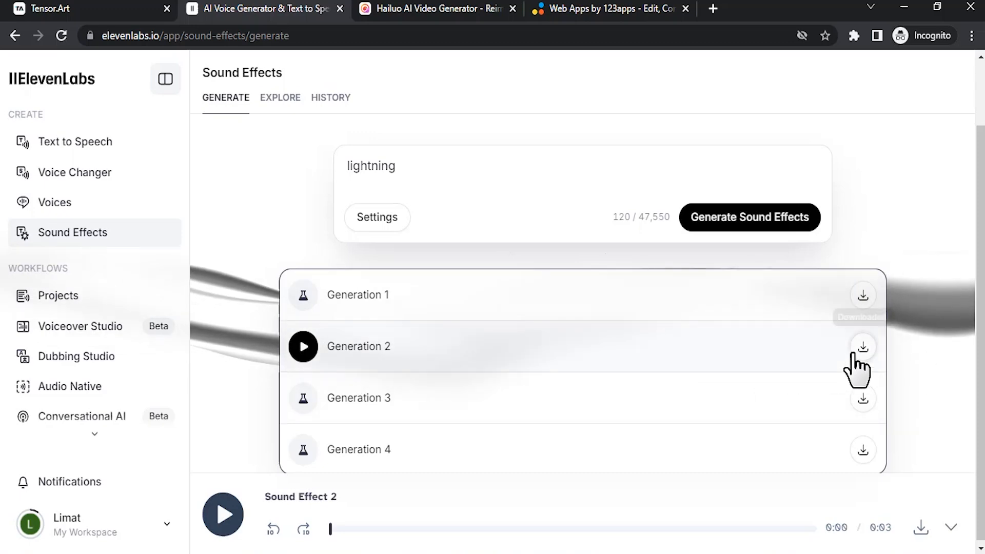
# Step: Download lightning Generation 2, then select the prompt and set duration to 7 seconds
pyautogui.click(438, 9)
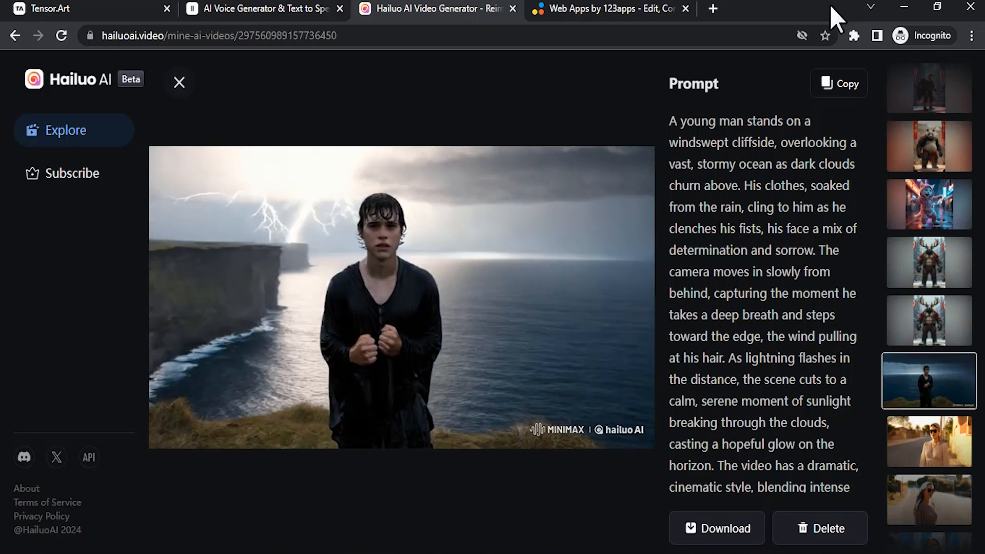
pyautogui.click(264, 9)
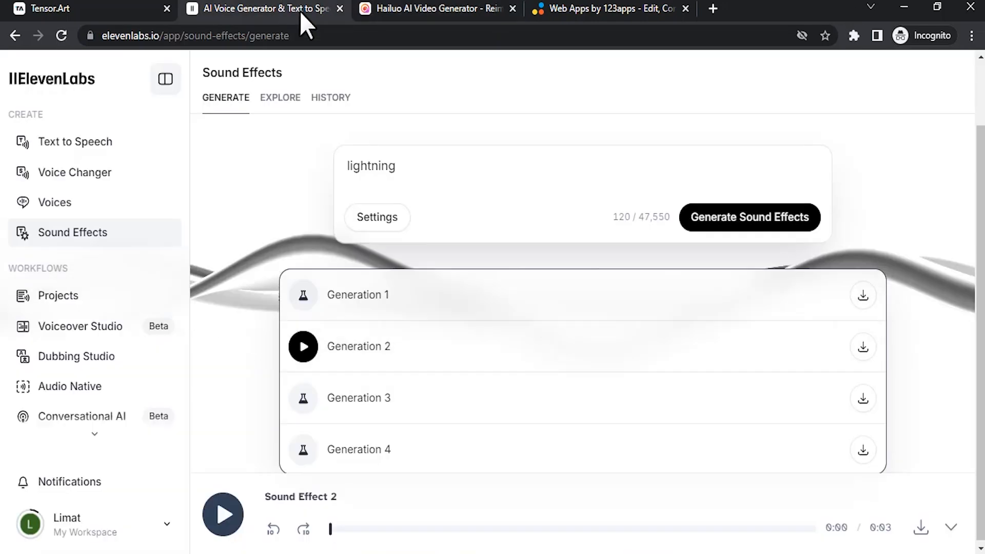
pyautogui.tripleClick(370, 166)
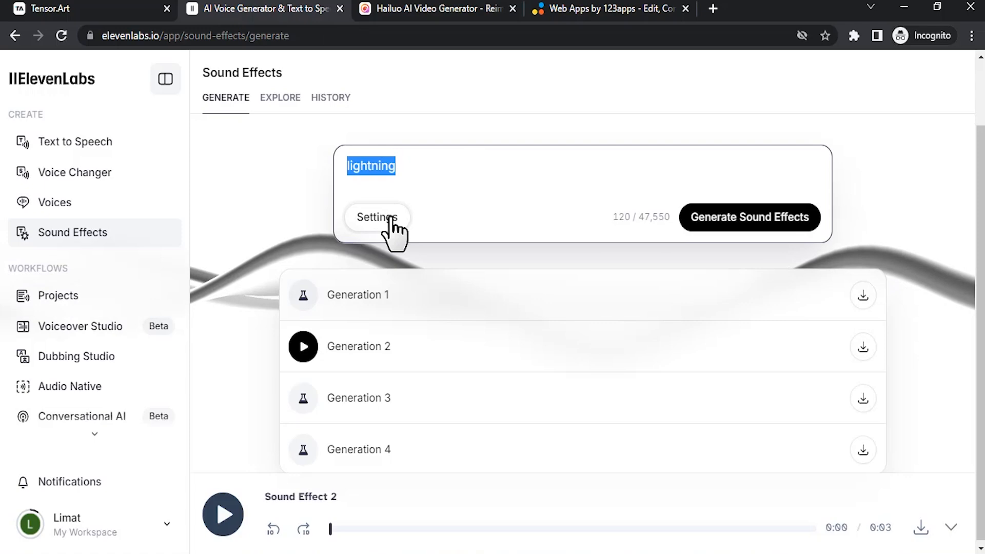
pyautogui.click(376, 218)
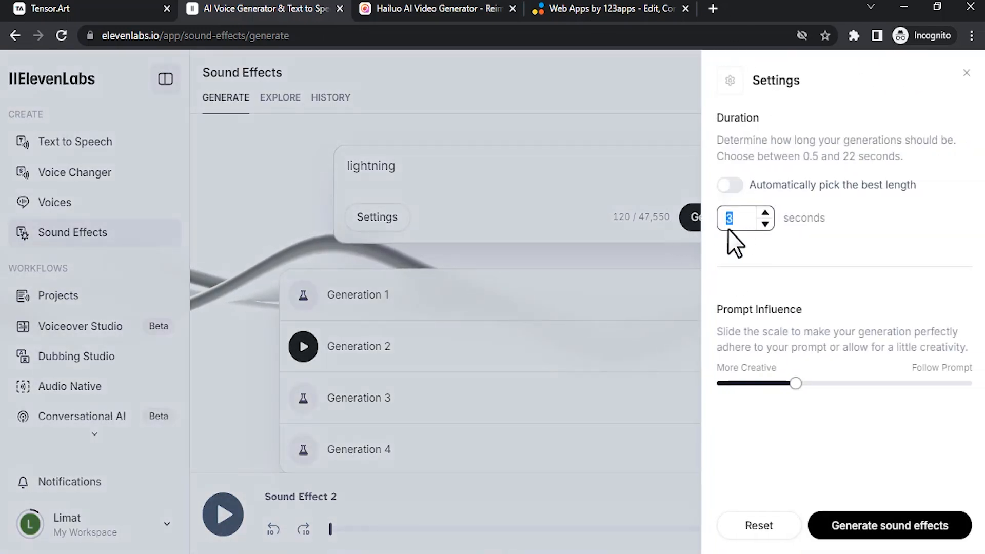
pyautogui.moveTo(762, 229)
pyautogui.write('7')
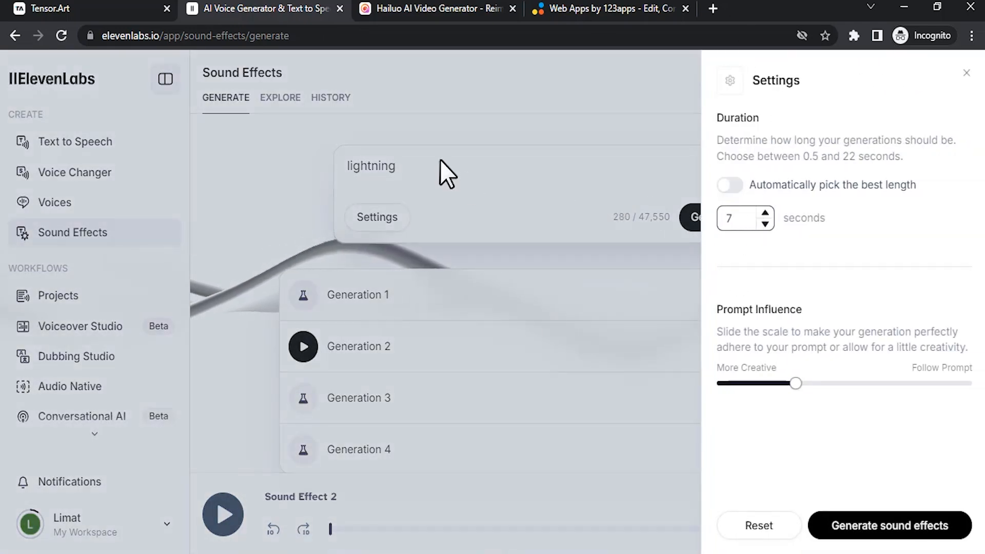
pyautogui.click(966, 72)
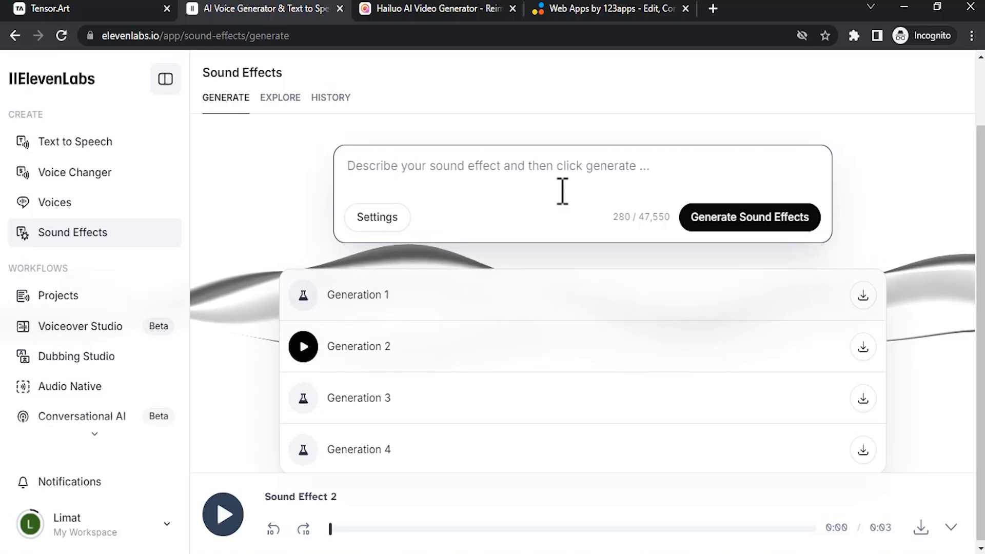
# Step: Generate 'mild beach wind' effects, preview and download Generation 3
pyautogui.write('mild b')
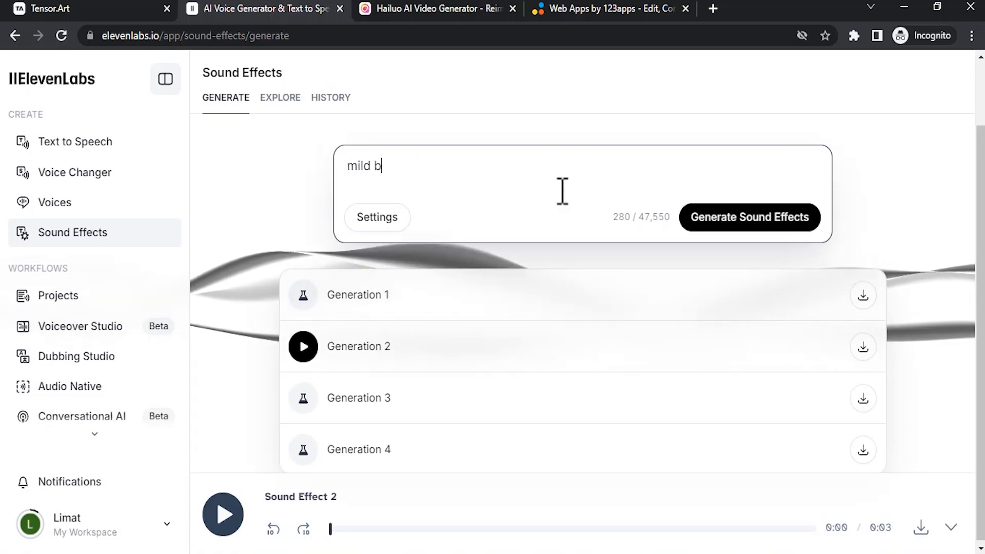
pyautogui.click(747, 216)
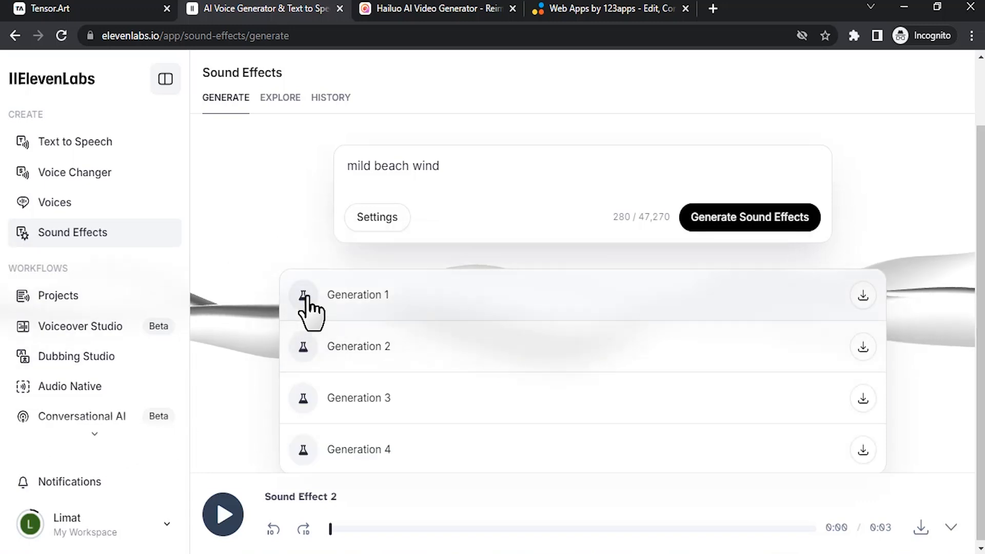
pyautogui.click(303, 398)
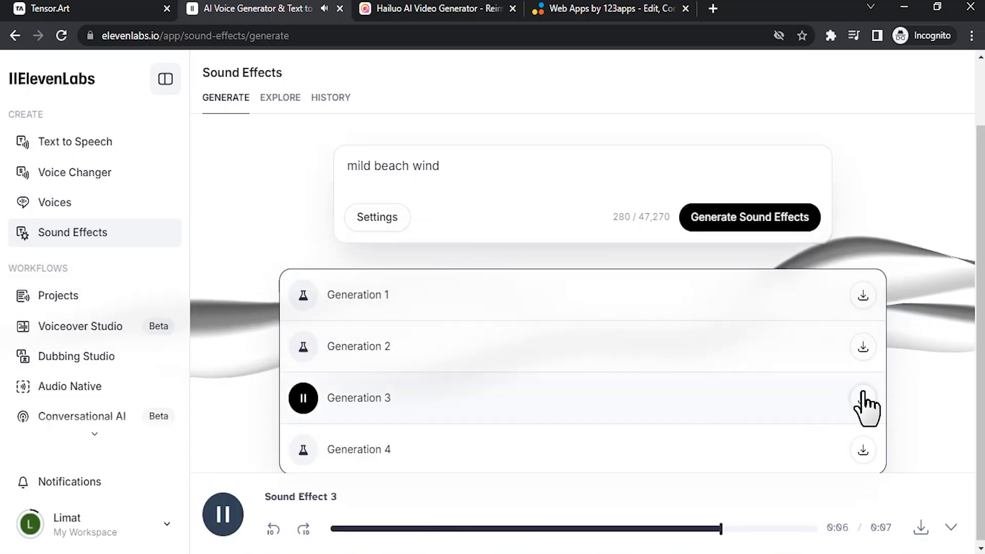
pyautogui.click(862, 398)
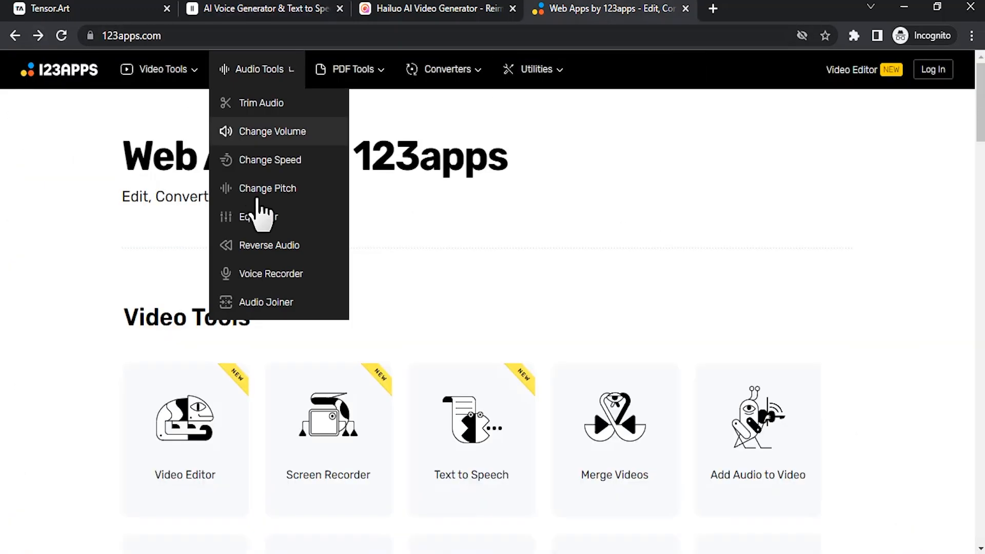
# Step: Create a new Video Editor project and import the cliff video and sound effect files
pyautogui.click(851, 70)
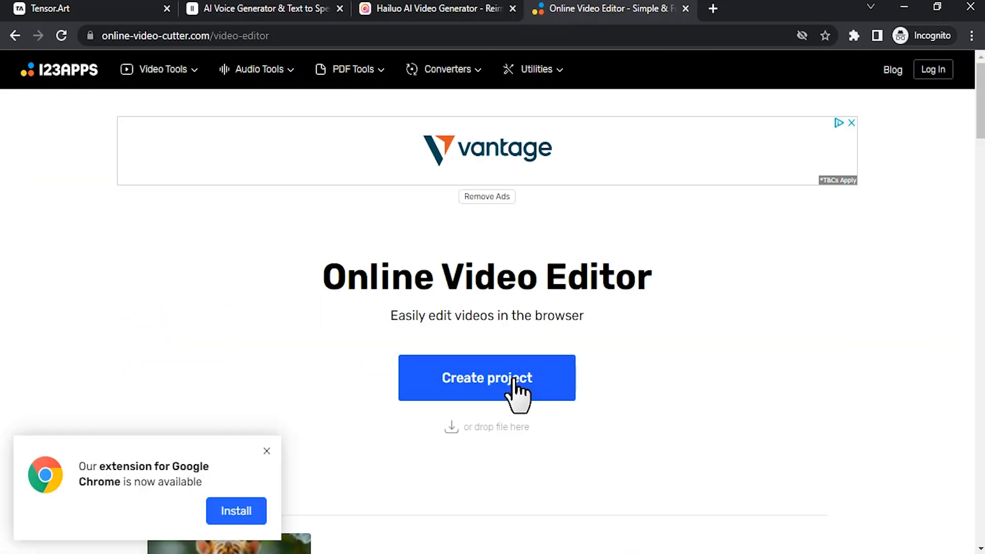
pyautogui.click(486, 377)
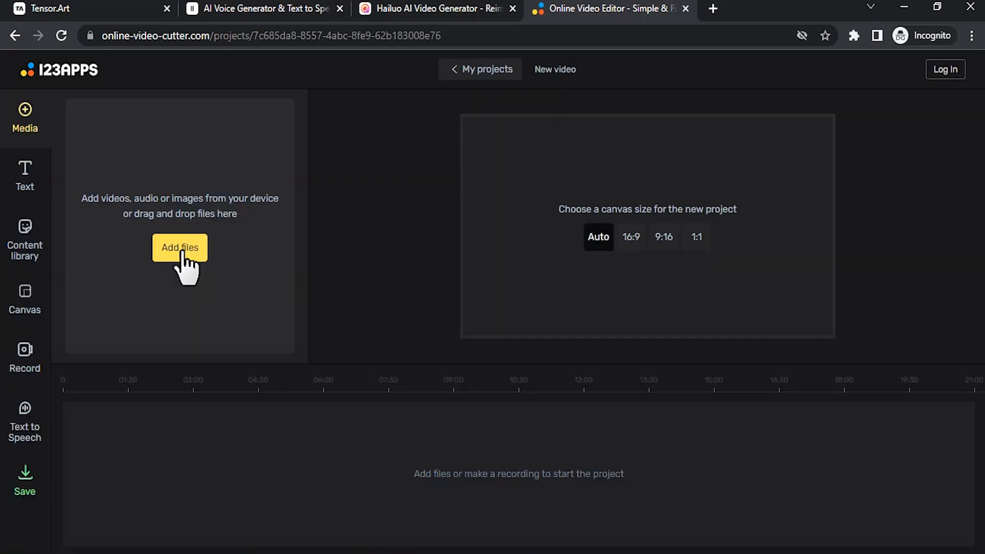
pyautogui.click(179, 247)
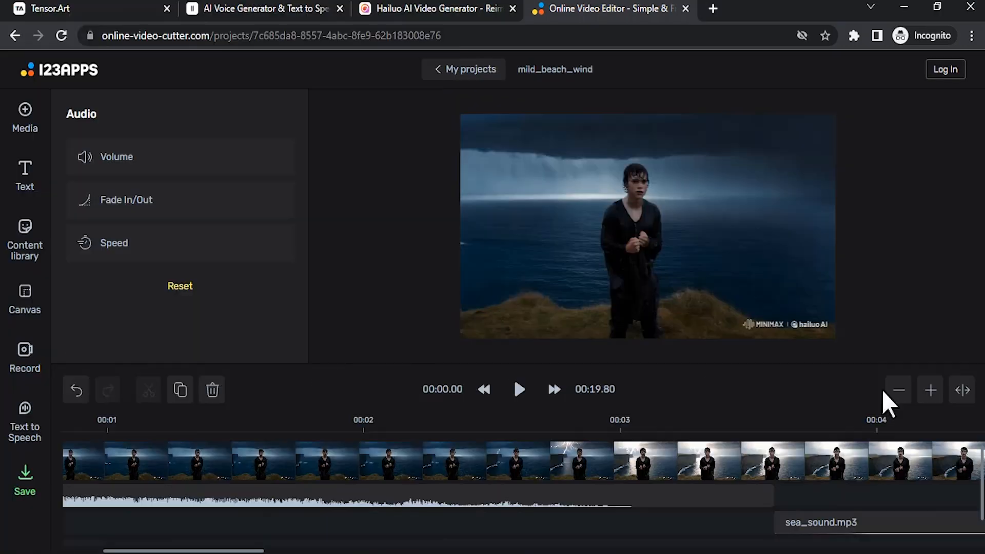
# Step: Move lightning.mp3 to about 7 s and mild_beach_wind.mp3 to about 6 s on the timeline
pyautogui.click(897, 390)
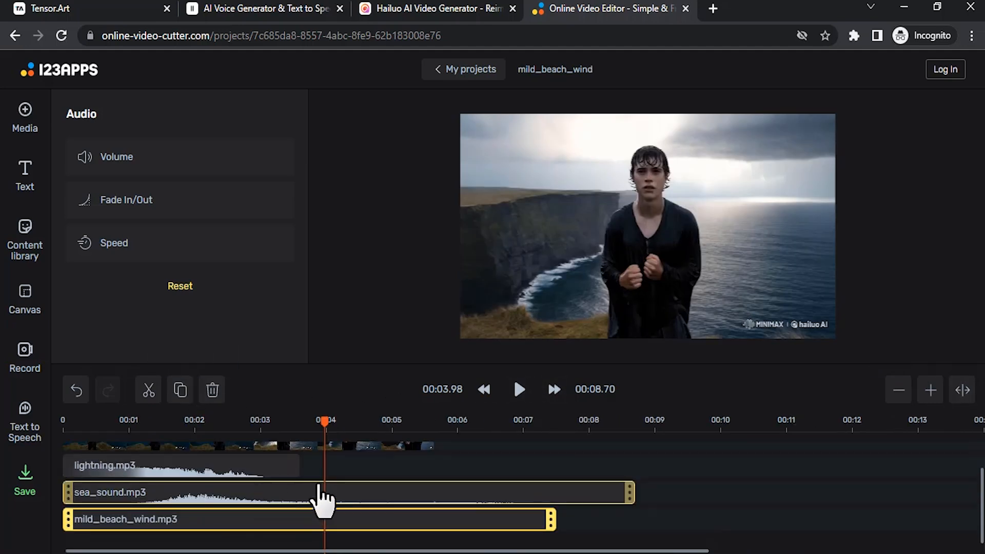
pyautogui.moveTo(418, 496)
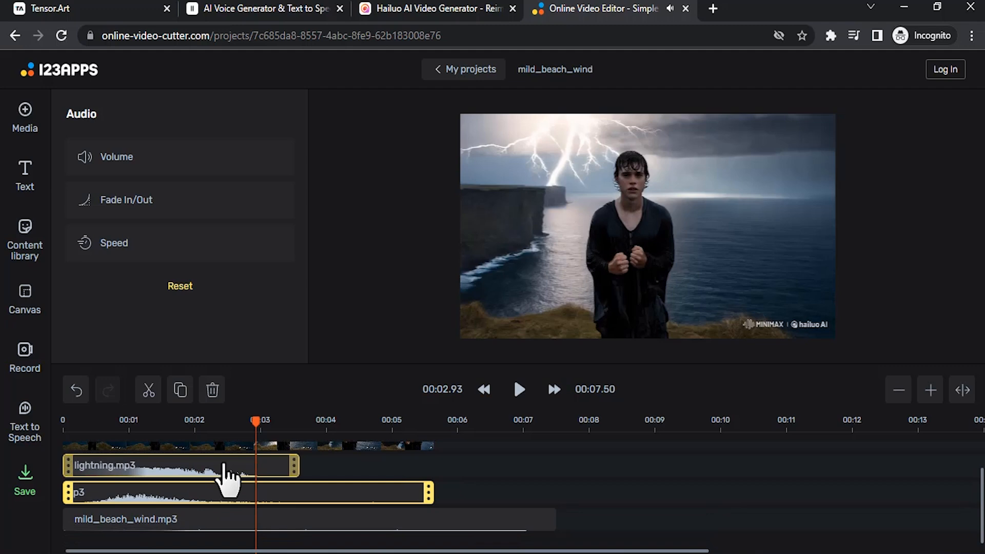
pyautogui.moveTo(183, 464); pyautogui.dragTo(640, 464)
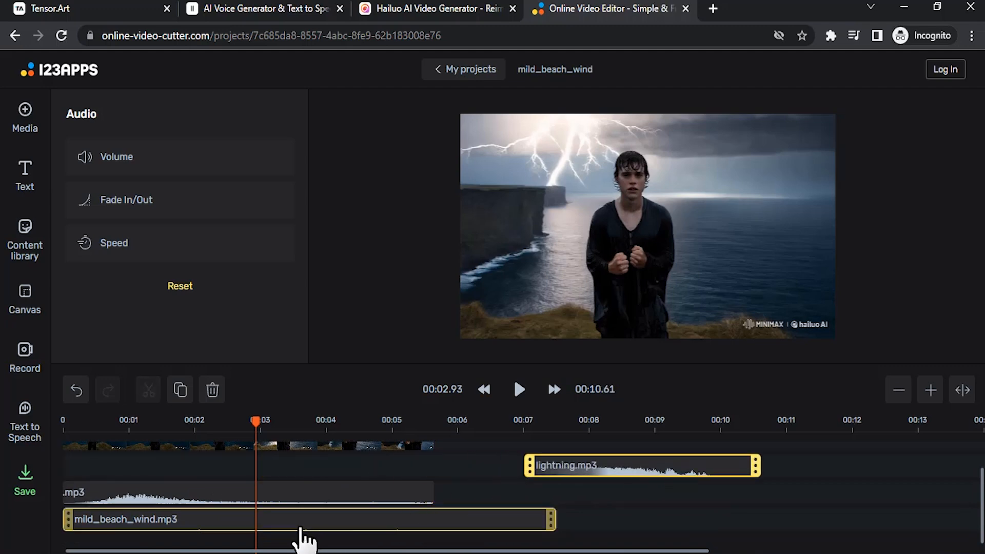
pyautogui.moveTo(308, 519); pyautogui.dragTo(690, 519)
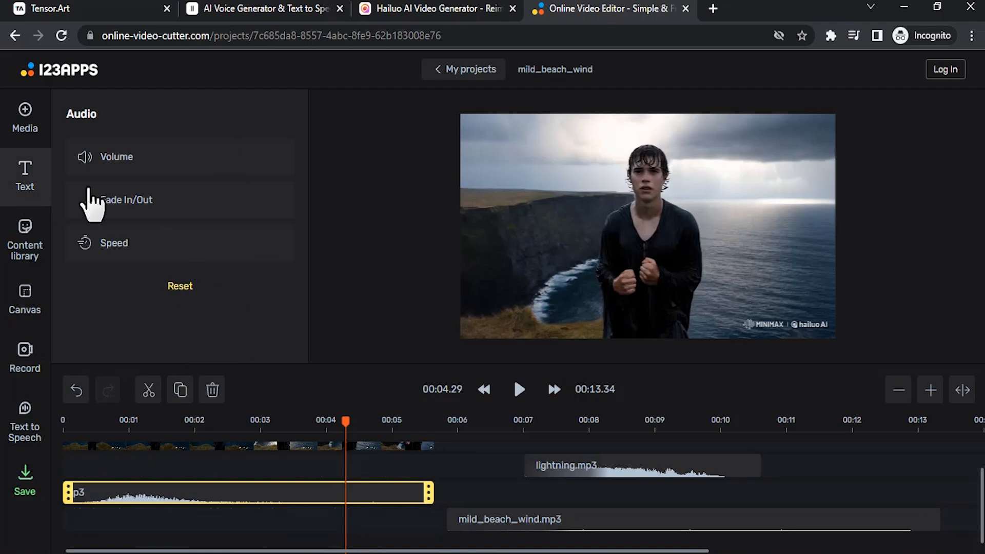
# Step: Lower the sea sound's volume, trim the wind track to the video end and preview the result
pyautogui.click(116, 157)
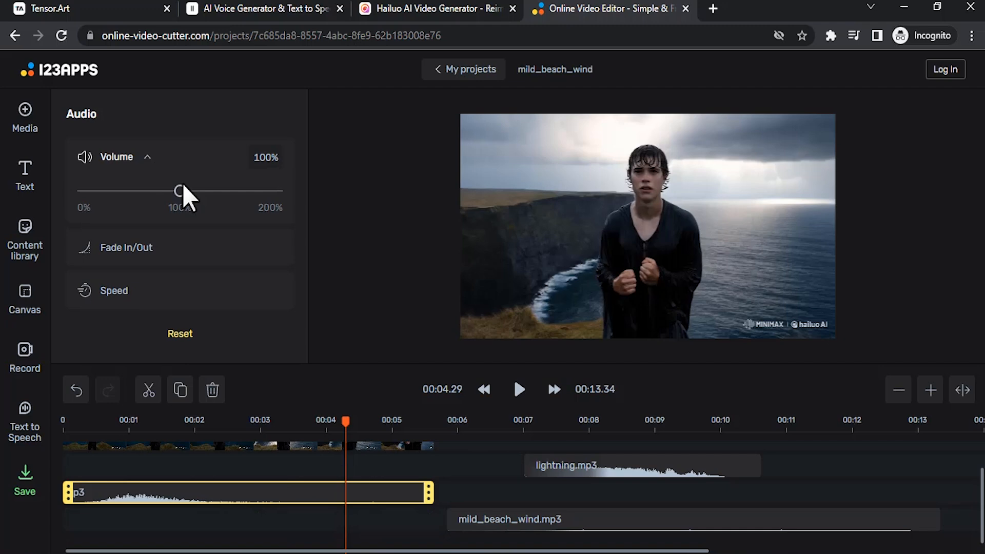
pyautogui.moveTo(180, 191); pyautogui.dragTo(141, 191)
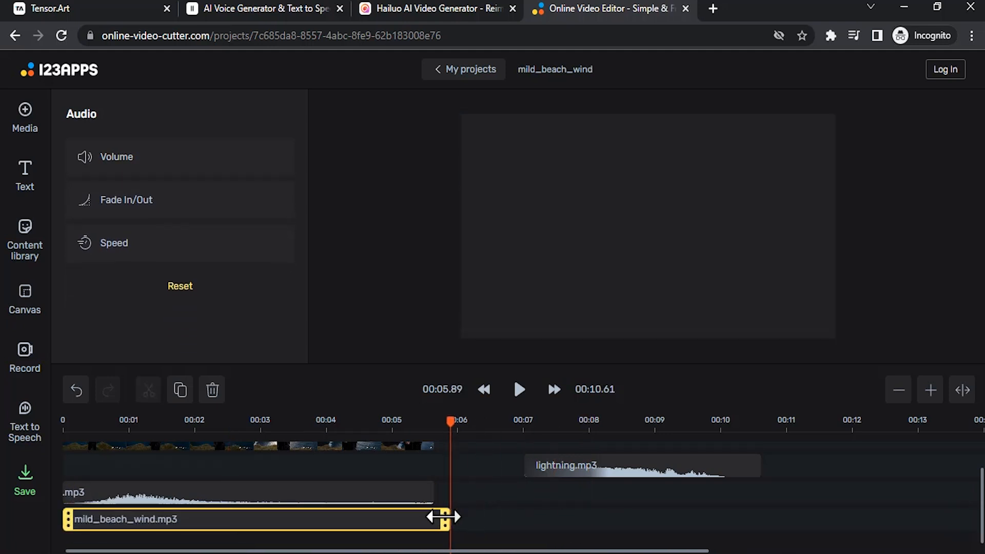
pyautogui.moveTo(449, 518); pyautogui.dragTo(429, 518)
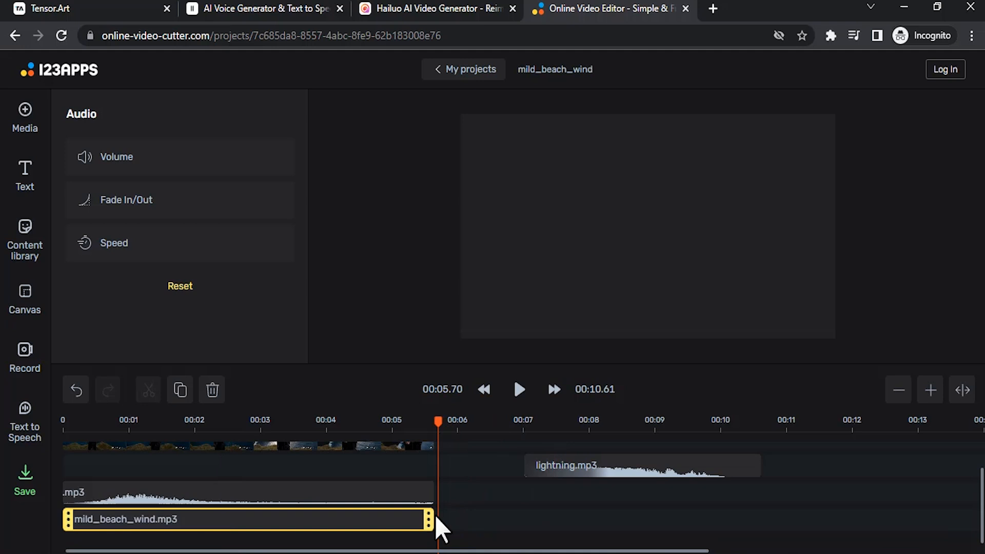
pyautogui.click(518, 390)
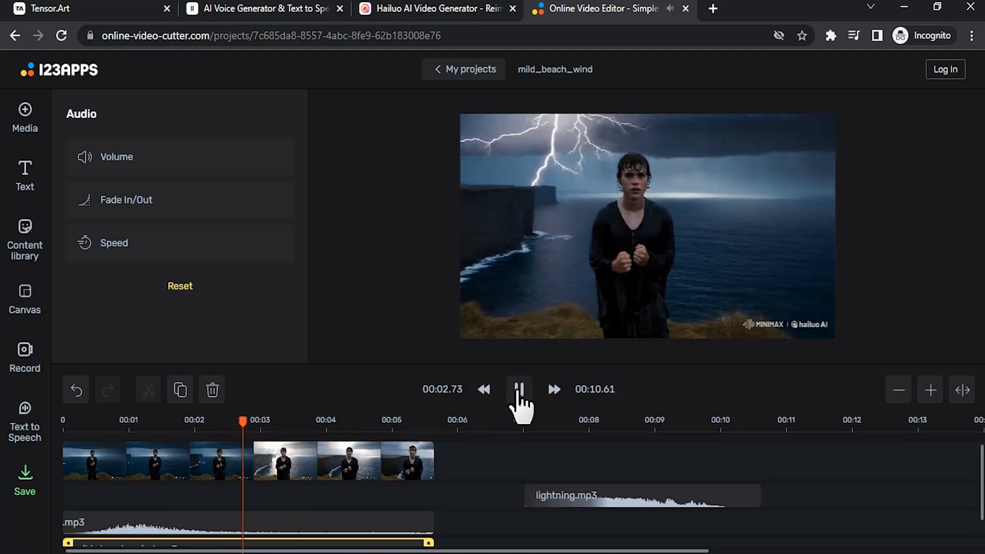
pyautogui.click(519, 389)
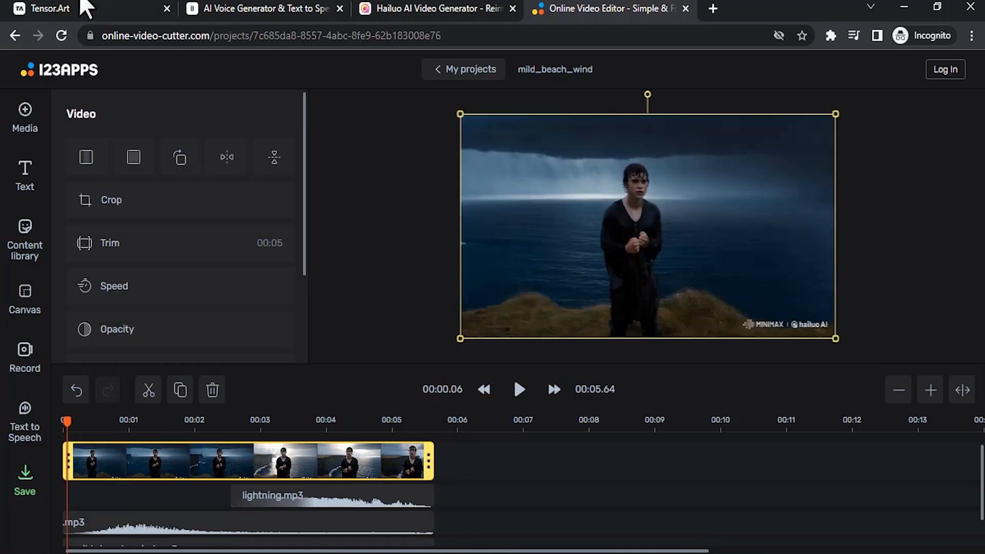
# Step: Generate 8-second 'epic music' effects and audition the second generation
pyautogui.click(264, 9)
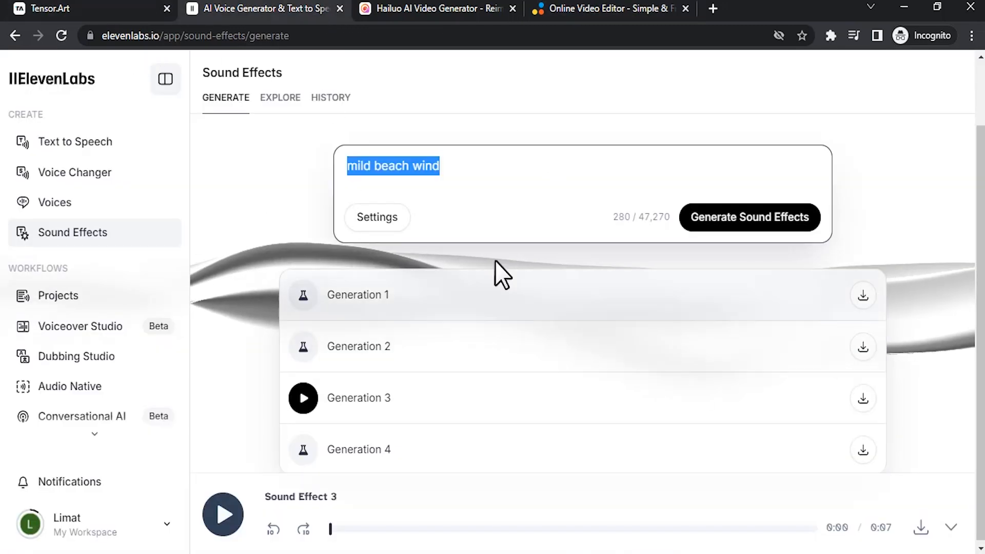
pyautogui.moveTo(524, 177)
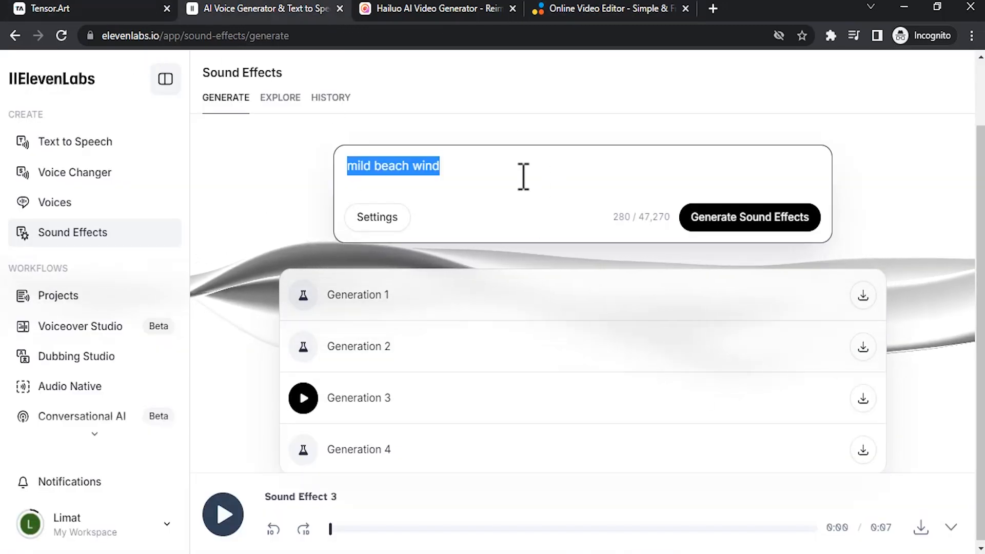
pyautogui.write('epic mu')
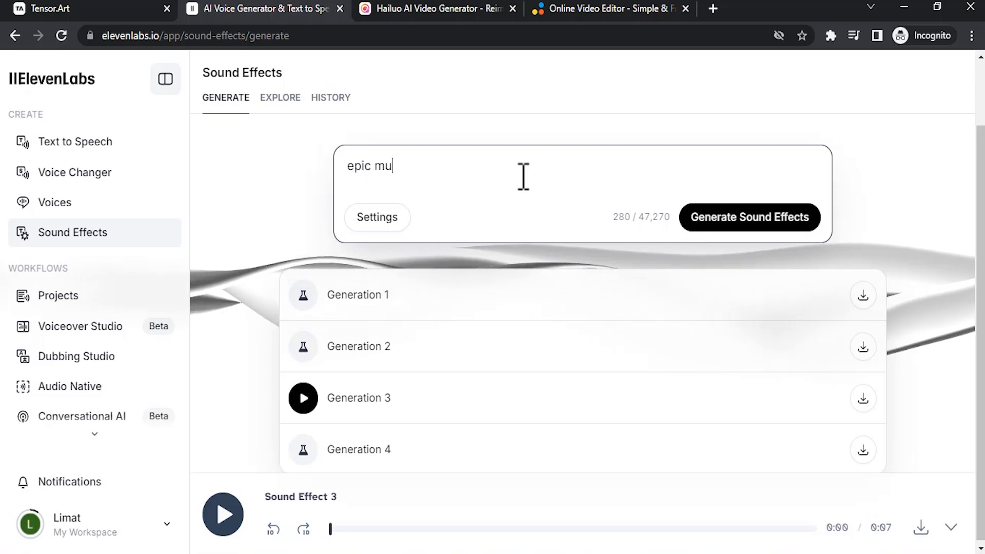
pyautogui.click(376, 217)
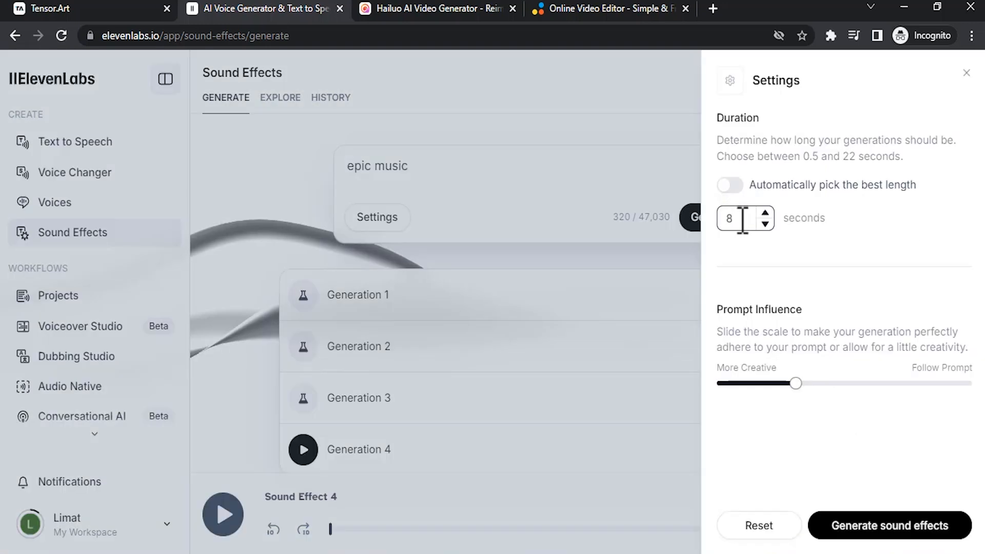
pyautogui.click(889, 525)
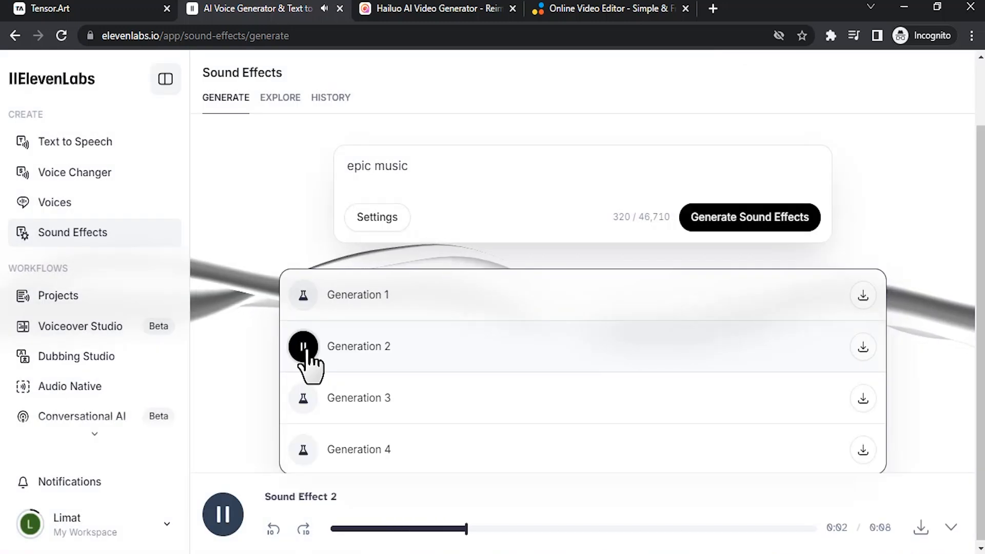
pyautogui.click(863, 345)
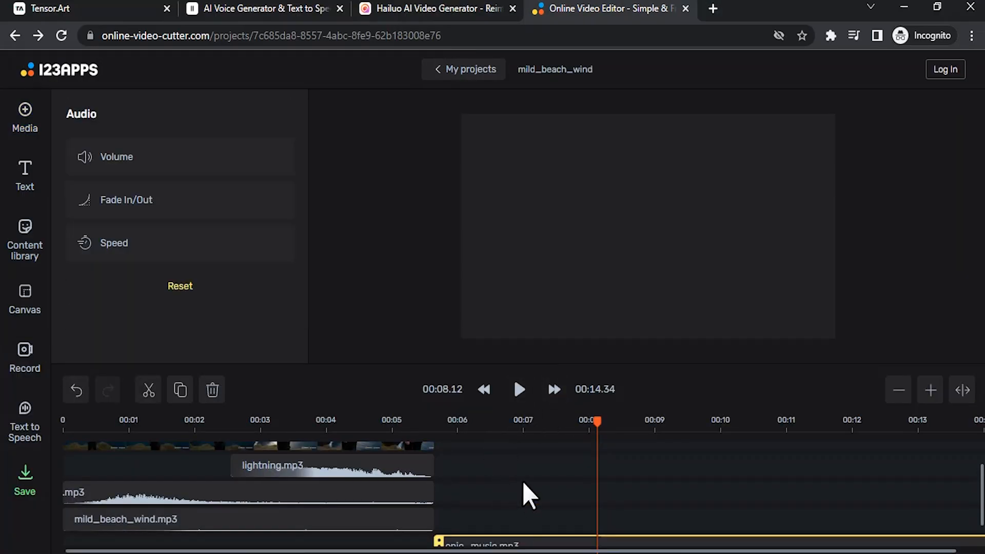
# Step: Give epic_music.mp3 a 3 s fade-in and 4.2 s fade-out and preview it
pyautogui.click(113, 511)
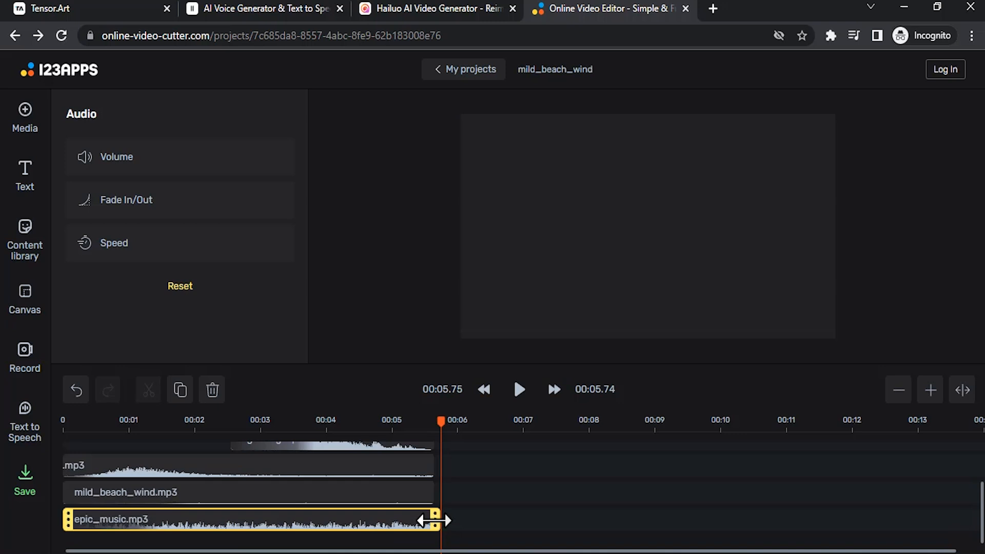
pyautogui.click(125, 200)
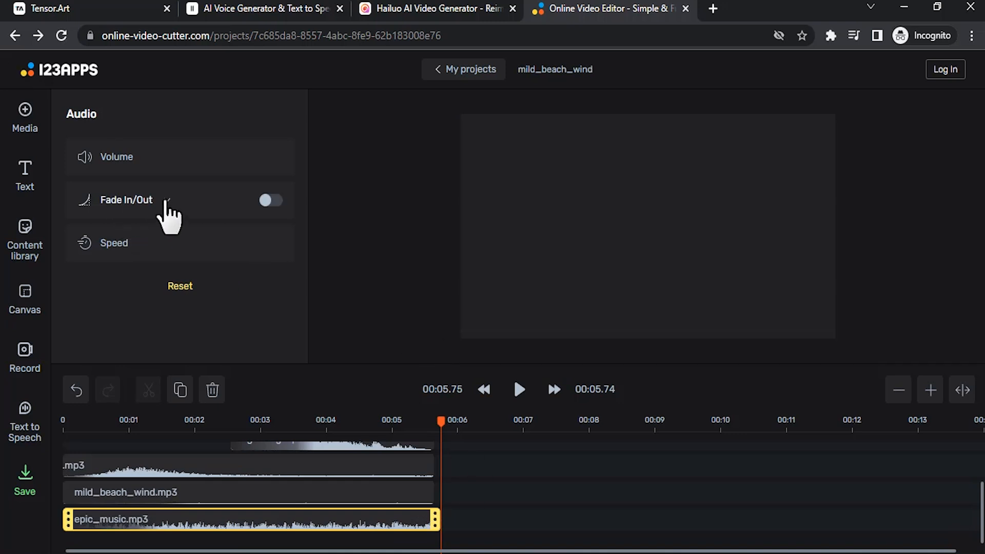
pyautogui.click(125, 200)
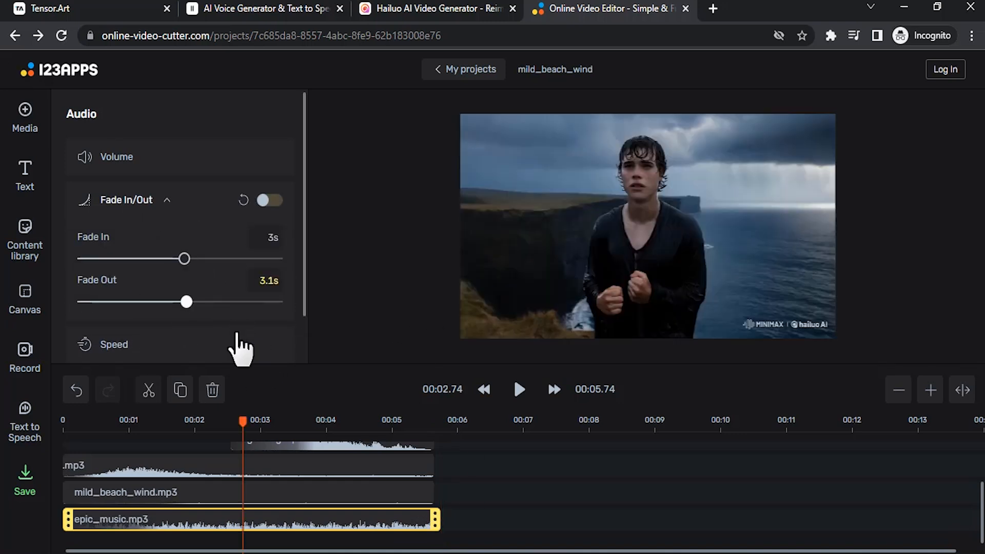
pyautogui.moveTo(186, 302); pyautogui.dragTo(226, 302)
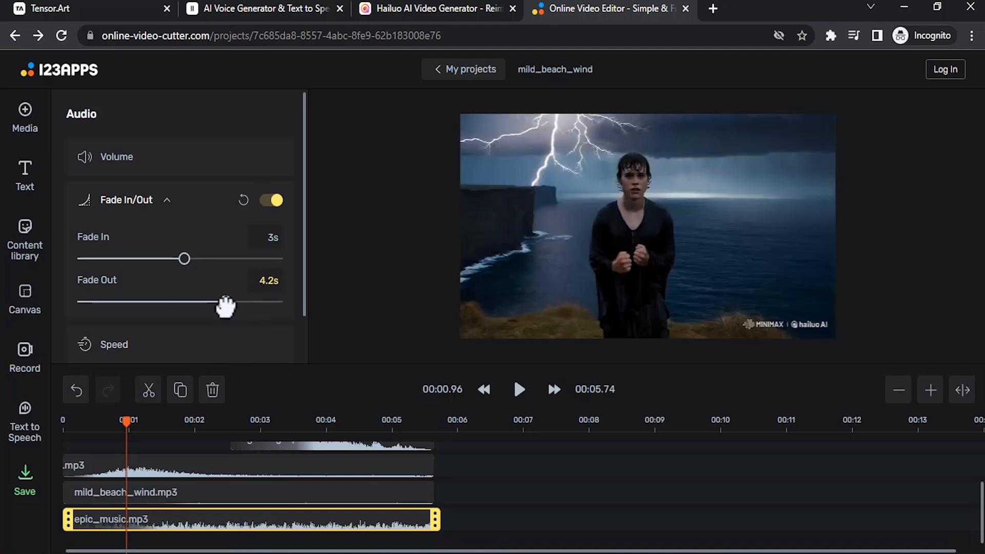
pyautogui.click(268, 420)
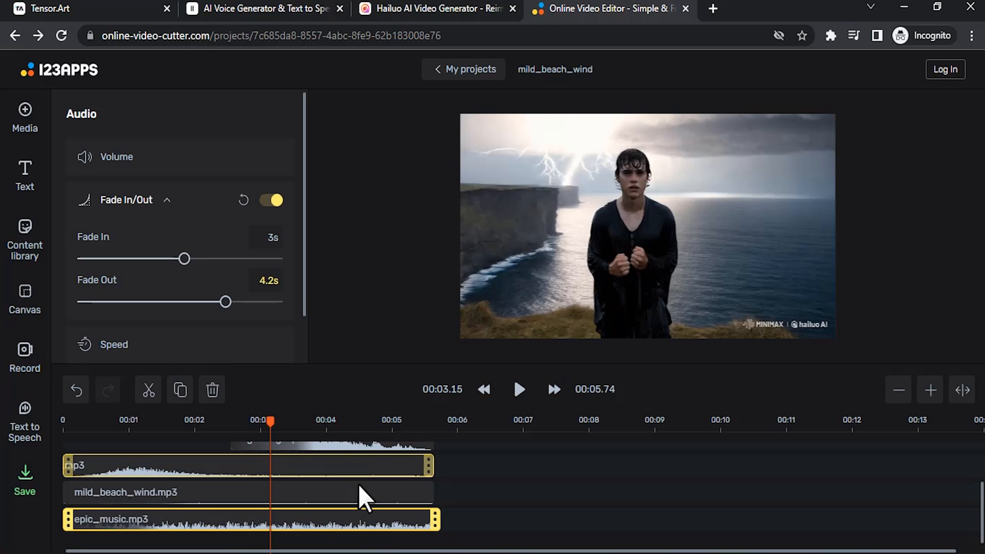
# Step: Lower the sea sound track's volume to 38%
pyautogui.click(271, 200)
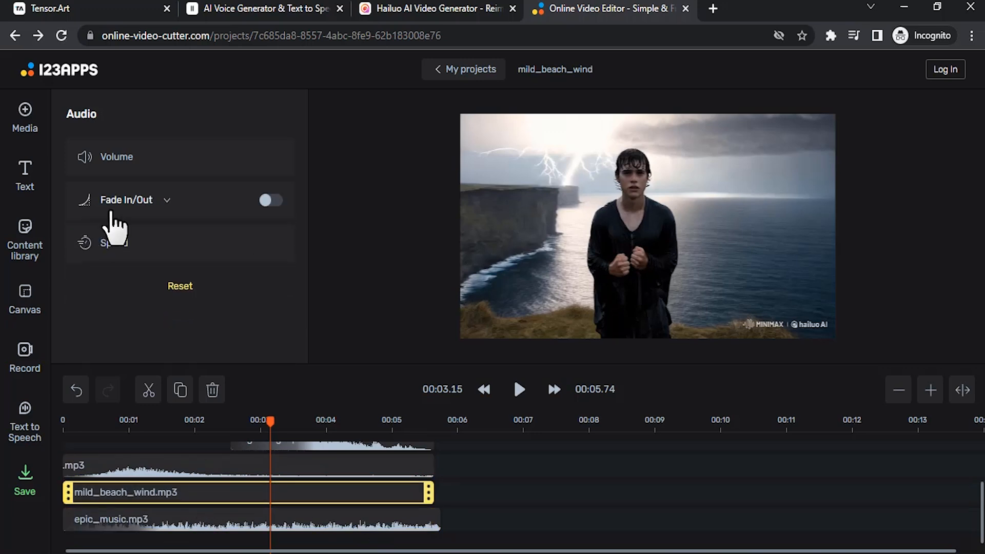
pyautogui.click(116, 156)
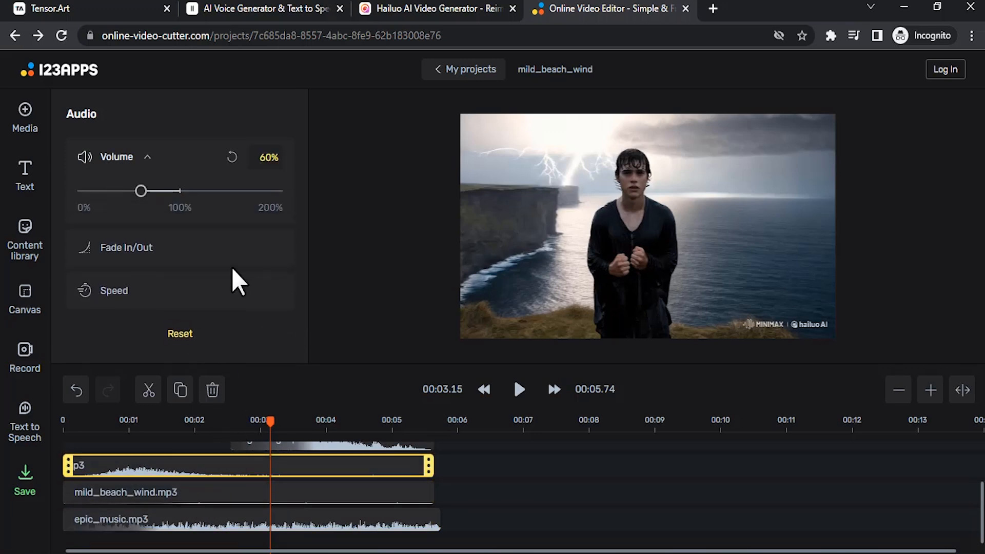
pyautogui.moveTo(141, 191)
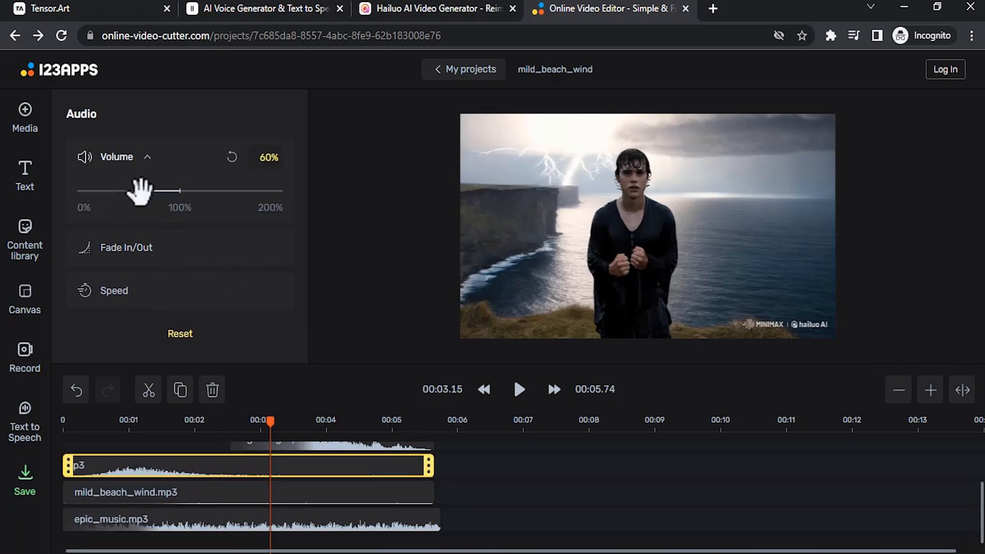
pyautogui.moveTo(145, 191); pyautogui.dragTo(121, 191)
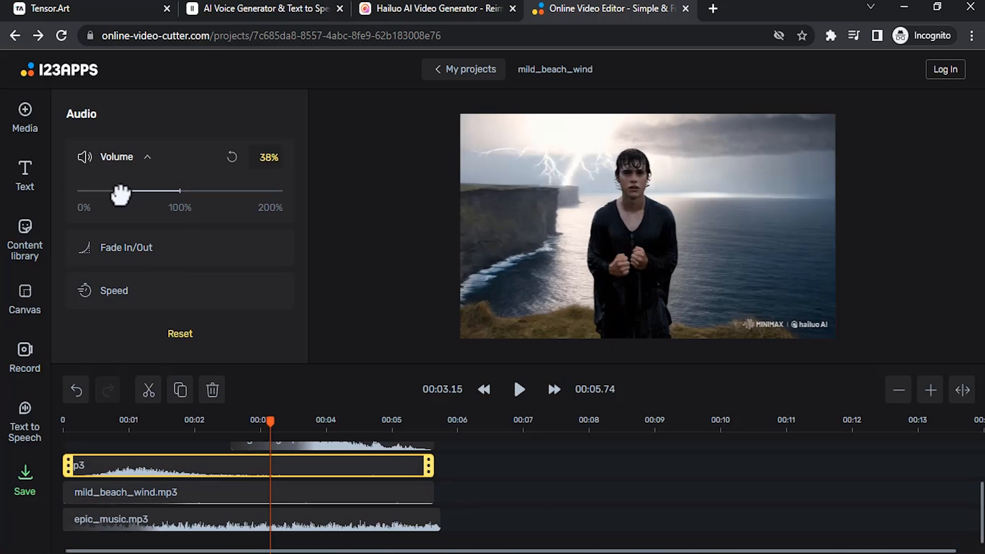
pyautogui.moveTo(119, 191); pyautogui.dragTo(180, 191)
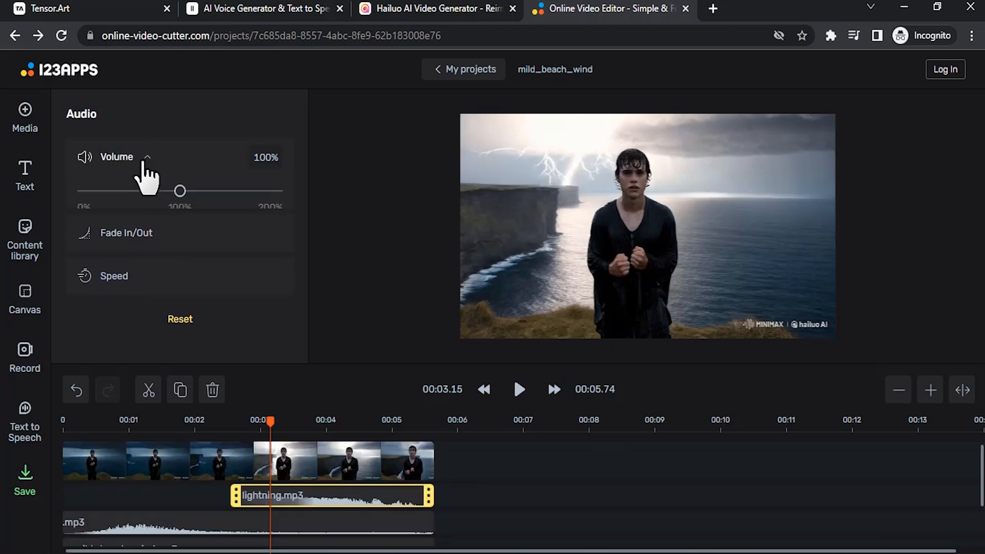
pyautogui.moveTo(180, 191); pyautogui.dragTo(140, 190)
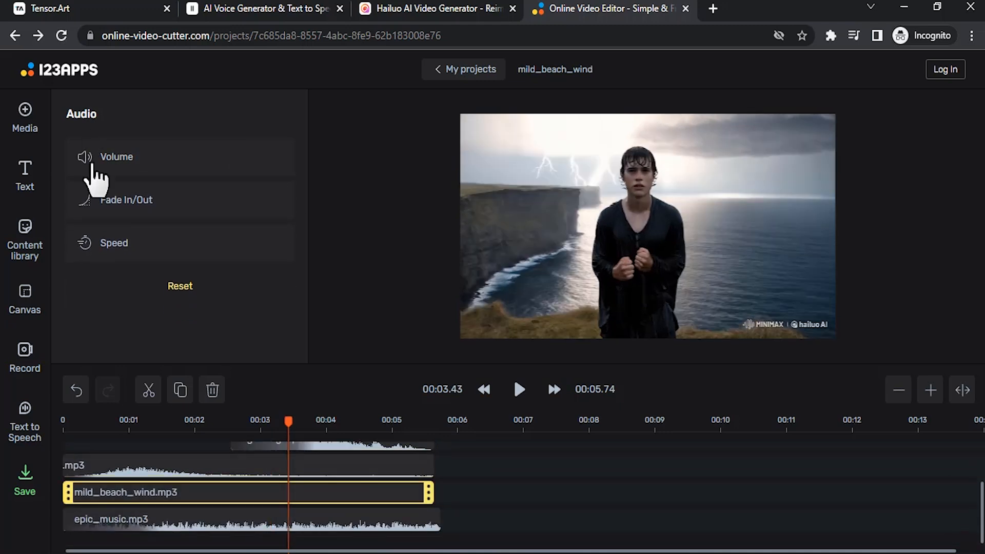
# Step: Bring up the volume setting for mild_beach_wind.mp3 to set it to 54%
pyautogui.click(115, 157)
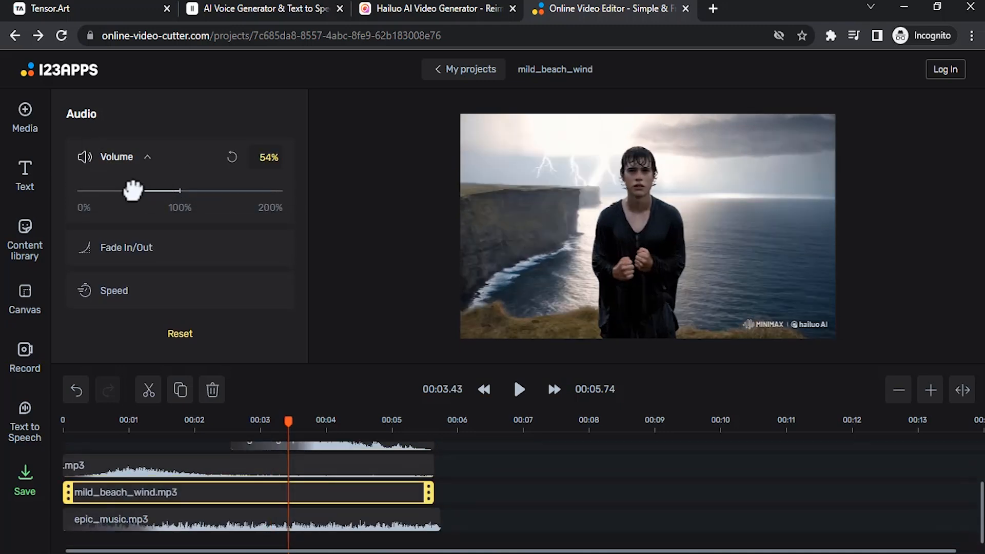